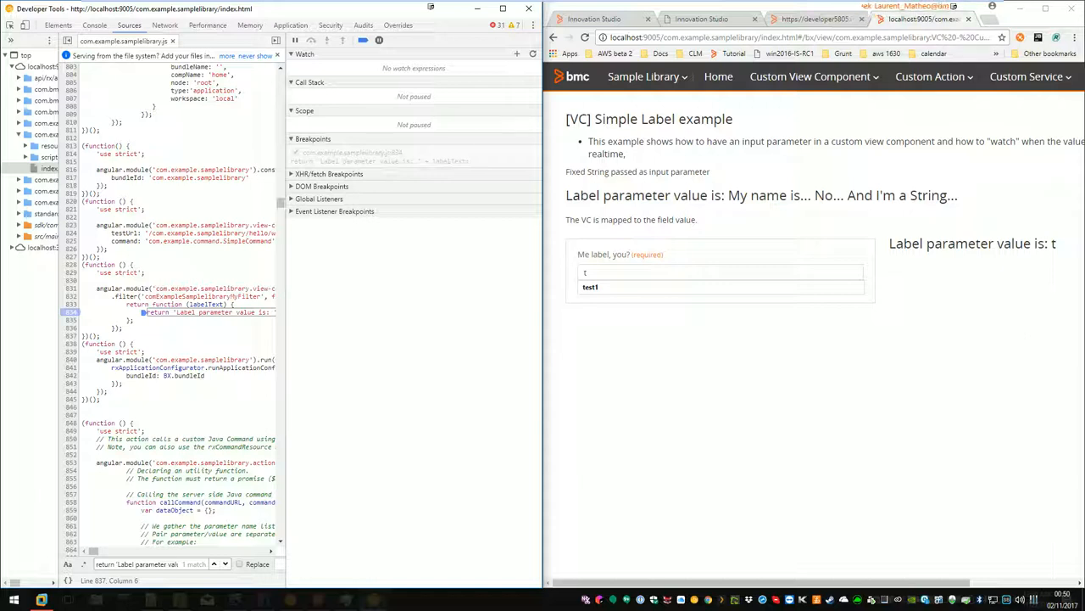
pyautogui.moveTo(546, 76)
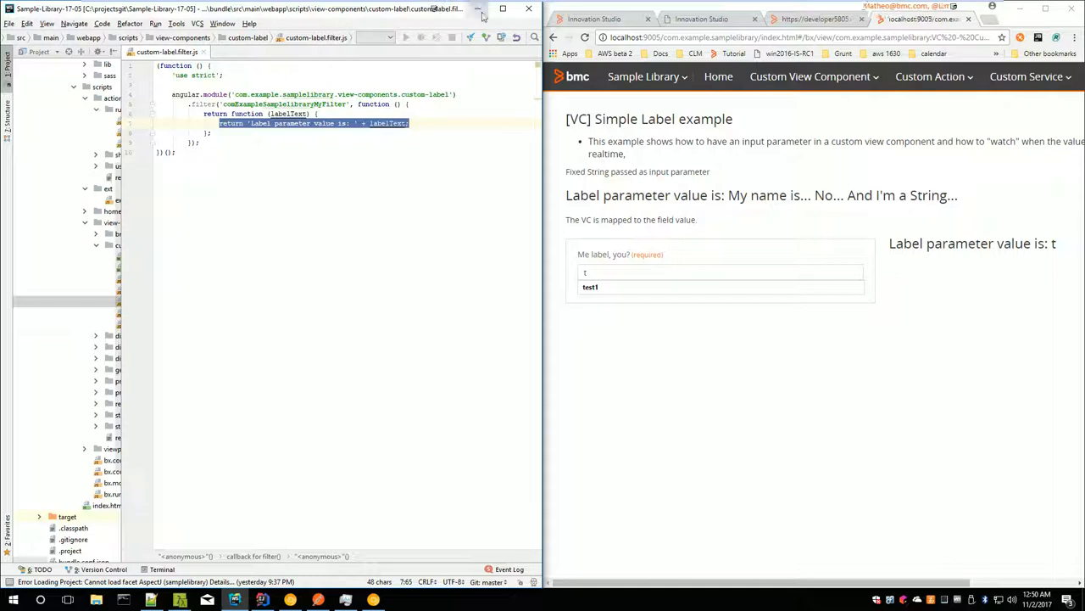
# Step: Maximize WebStorm and scroll the Project tree to view-components/custom-label/custom-label.filter.js
pyautogui.click(502, 9)
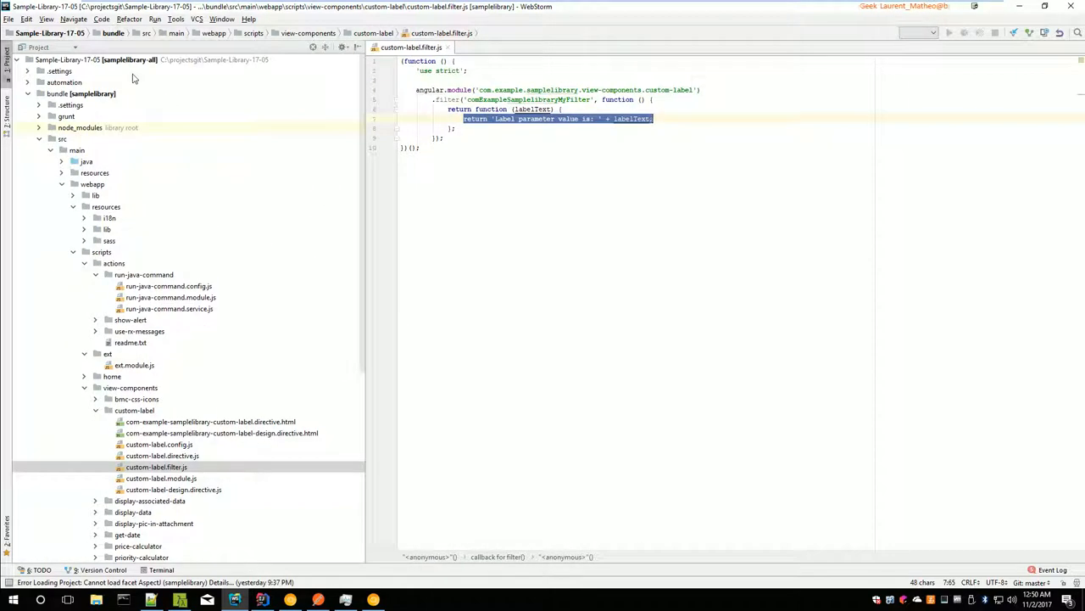
pyautogui.scroll(-3)
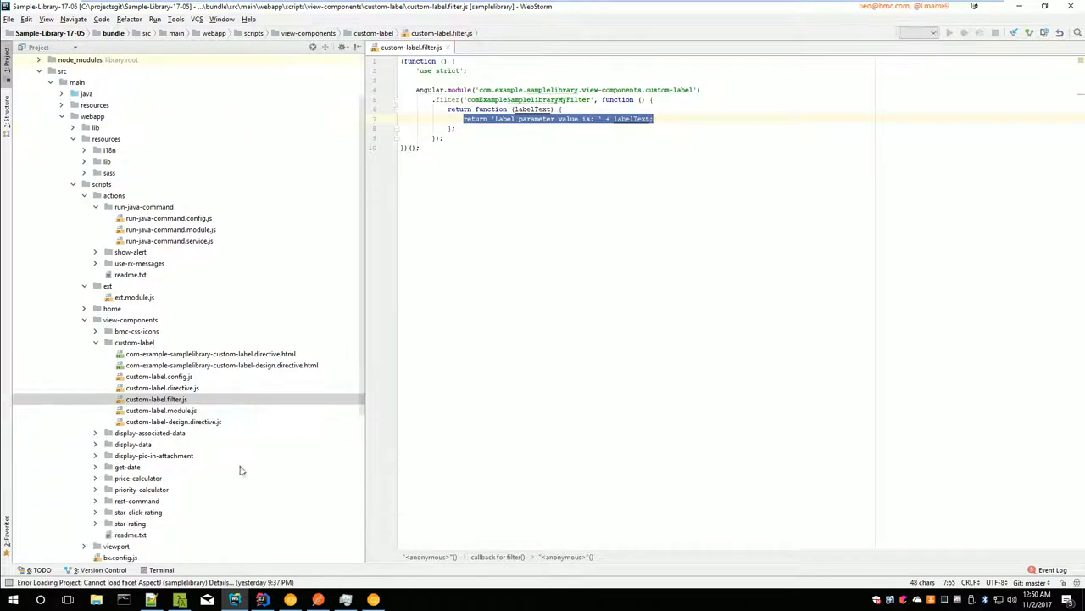
pyautogui.scroll(3)
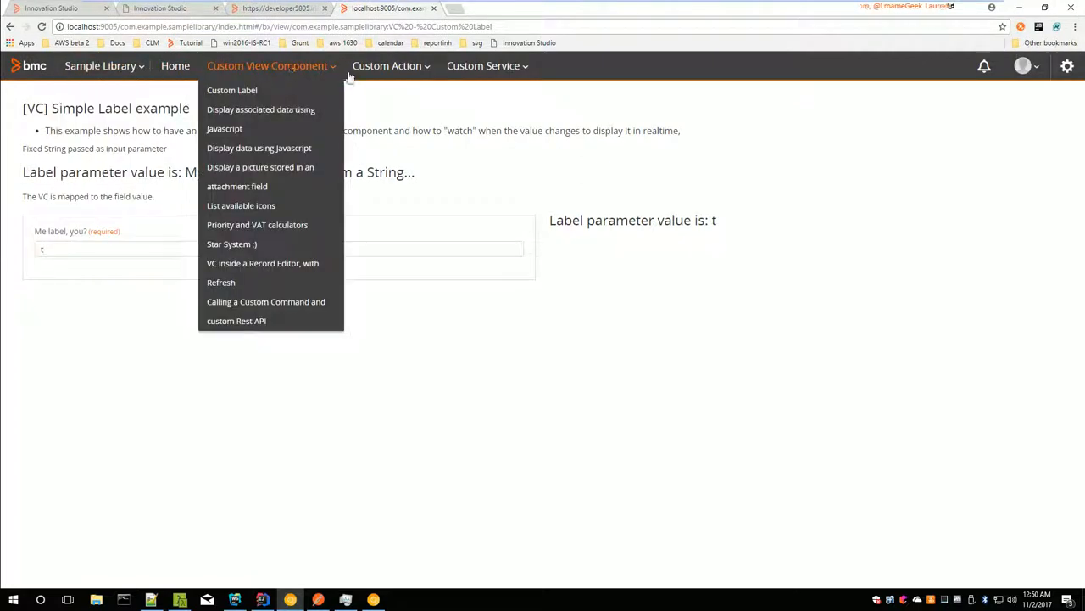
pyautogui.click(547, 71)
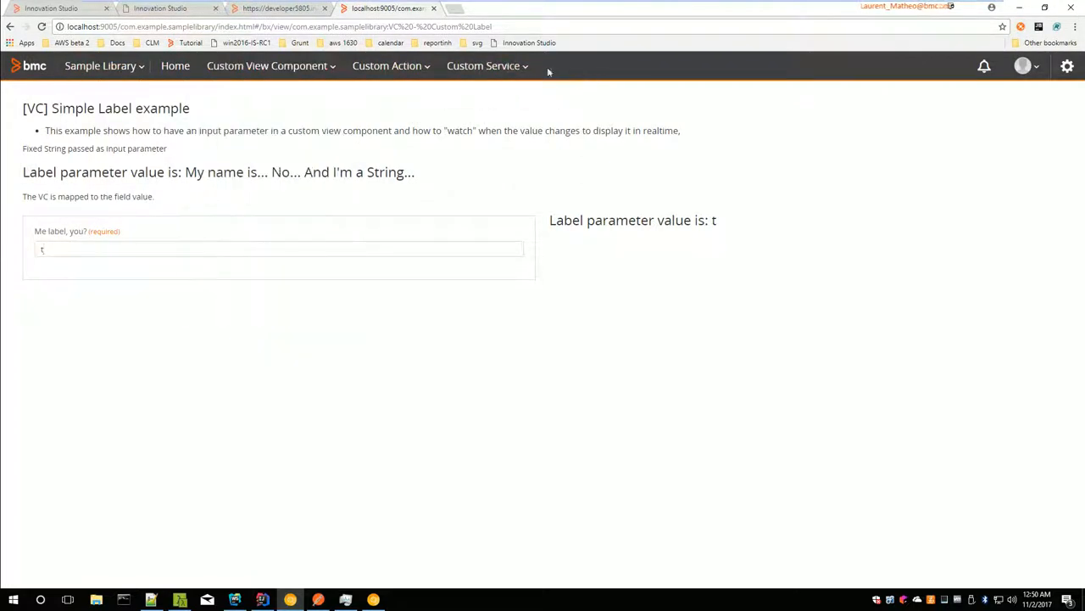
pyautogui.click(386, 65)
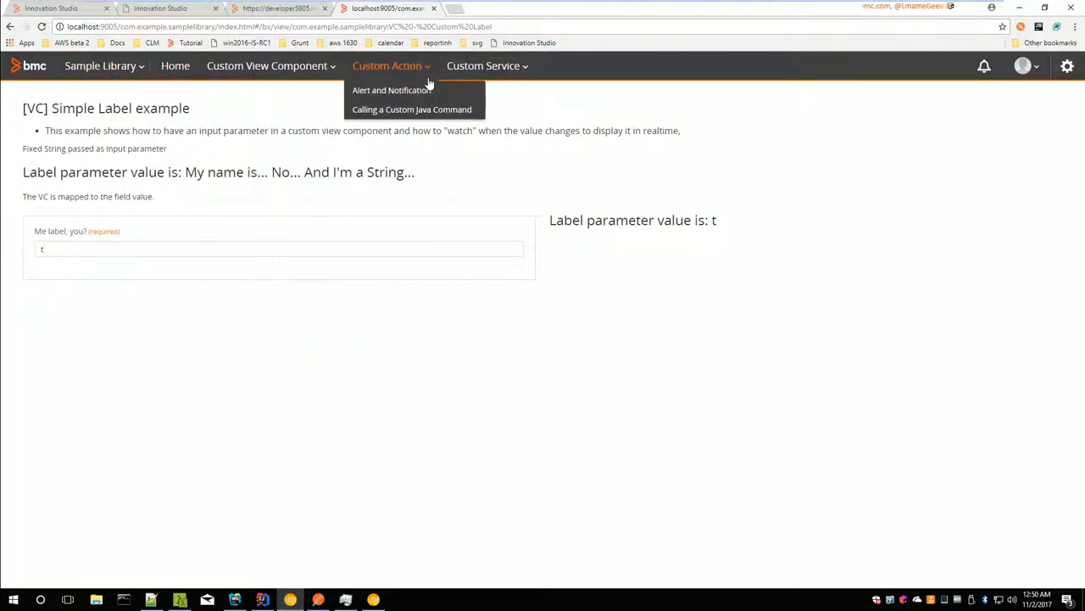
pyautogui.click(267, 65)
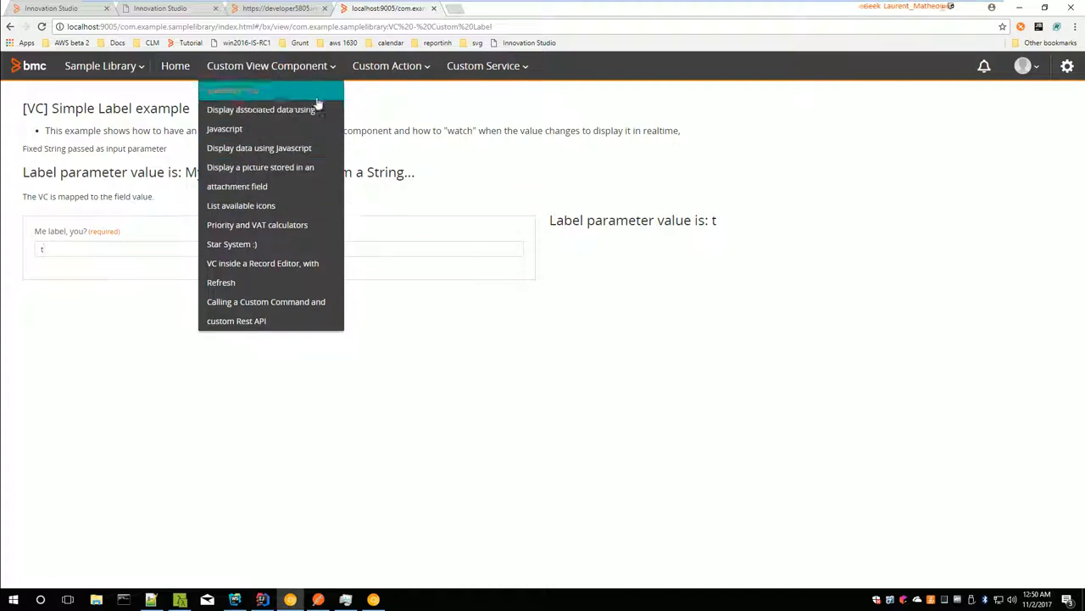
pyautogui.click(475, 122)
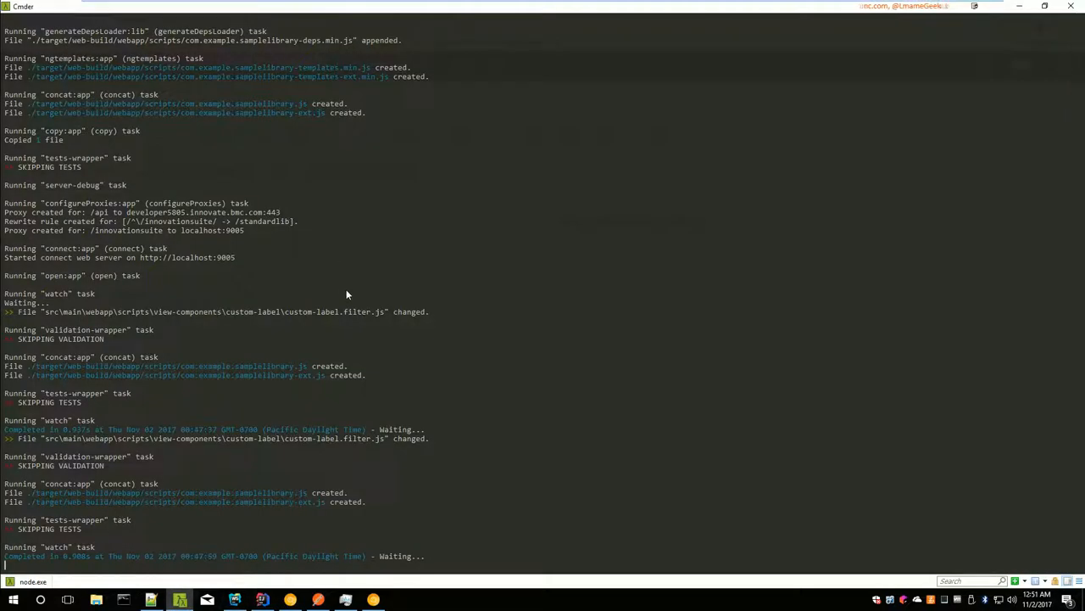
pyautogui.moveTo(299, 526)
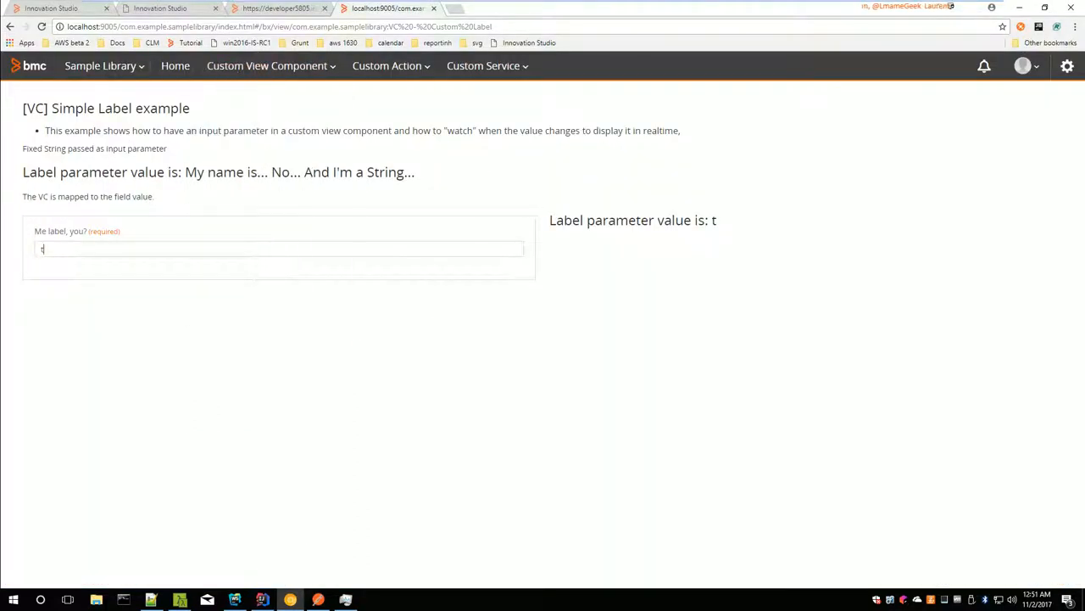
pyautogui.moveTo(438, 363)
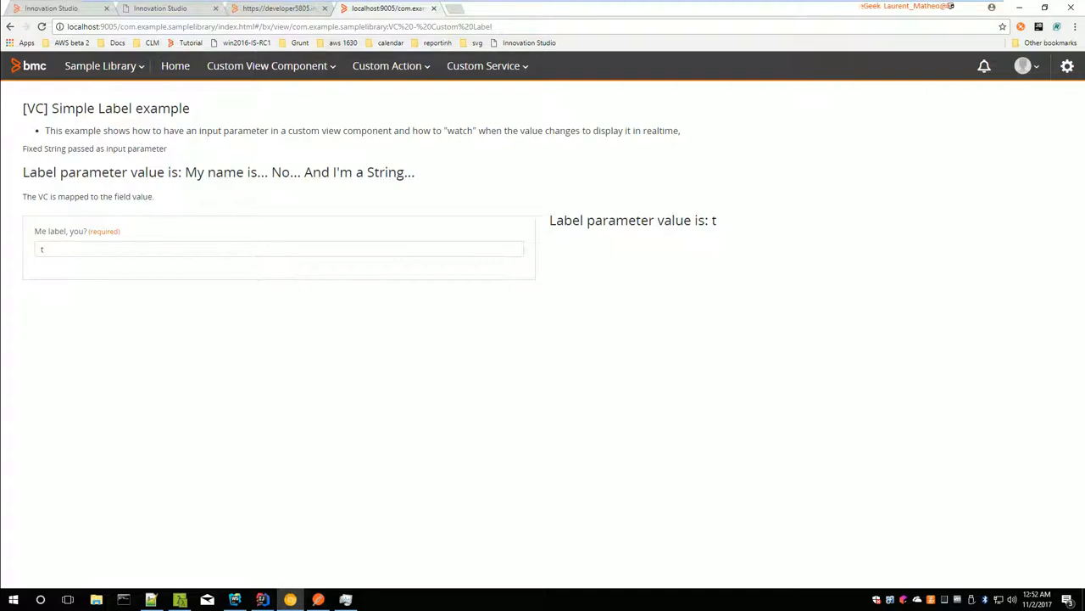
pyautogui.moveTo(464, 400)
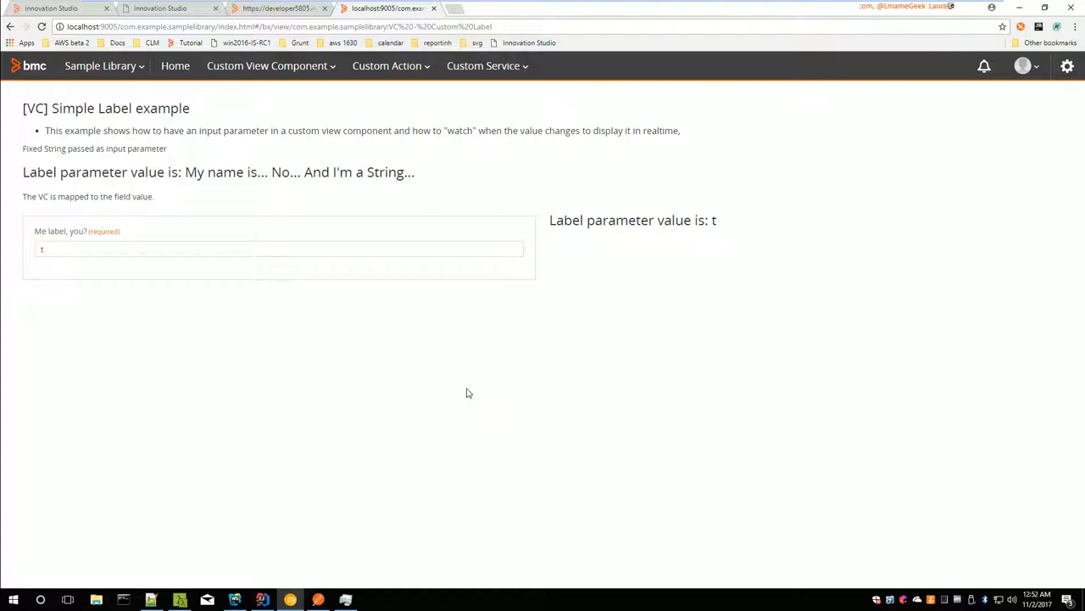
pyautogui.moveTo(583, 298)
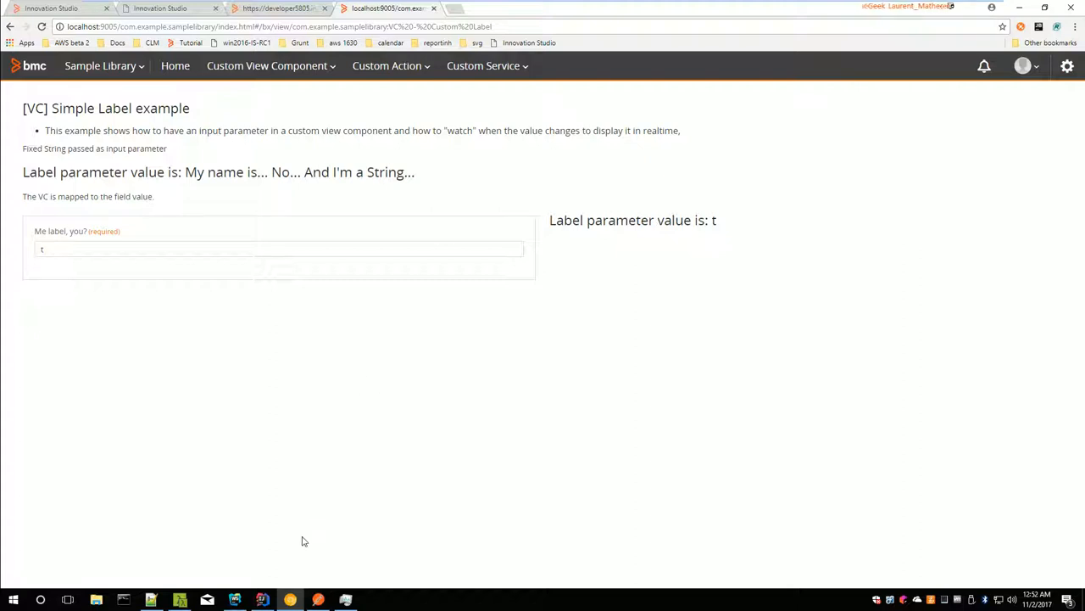
pyautogui.moveTo(218, 582)
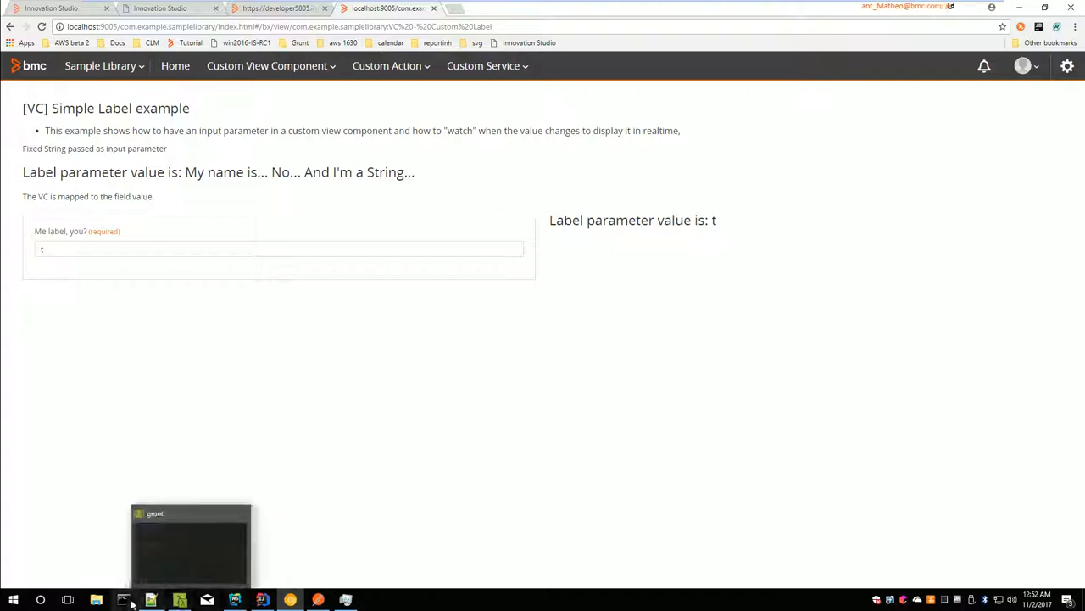
# Step: Browse C:\sdk\com.bmc.arsys.rx.sdk-17.8.1\sample in File Explorer and open the taskmanager folder
pyautogui.click(123, 599)
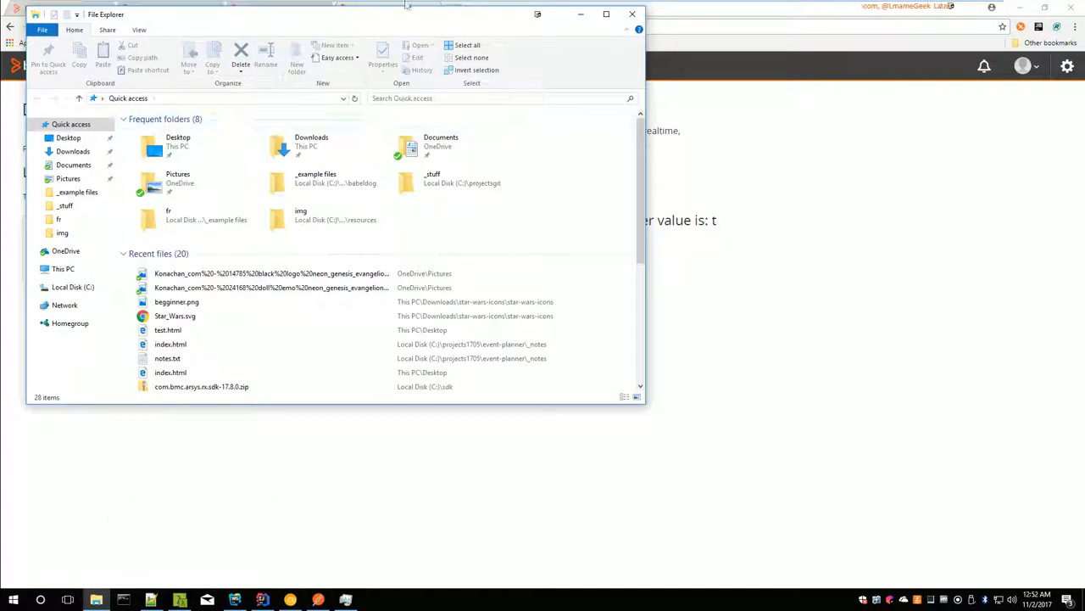
pyautogui.click(73, 286)
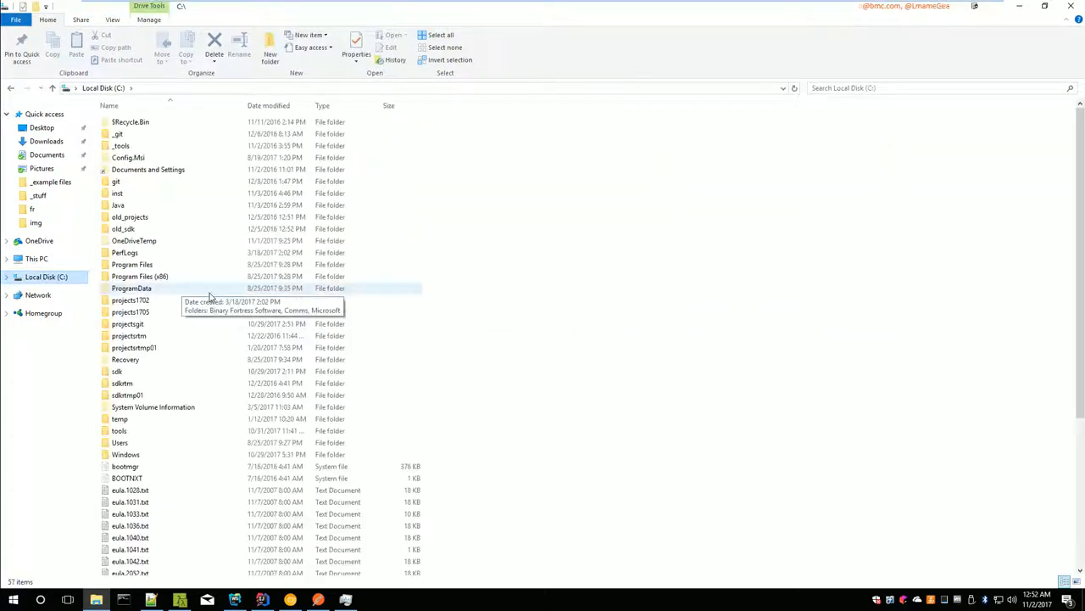
pyautogui.moveTo(199, 335)
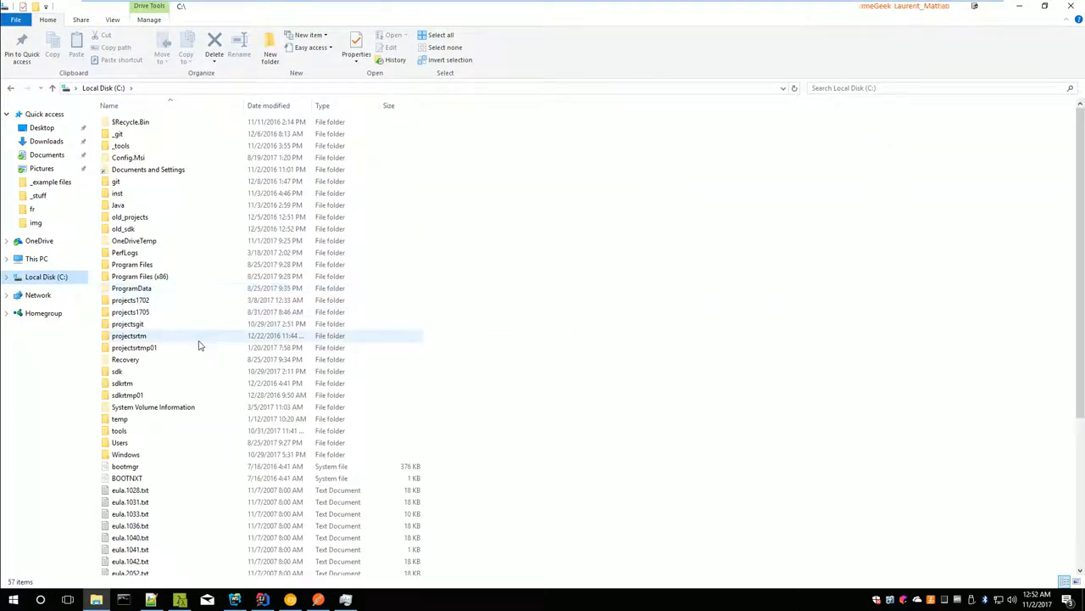
pyautogui.click(118, 371)
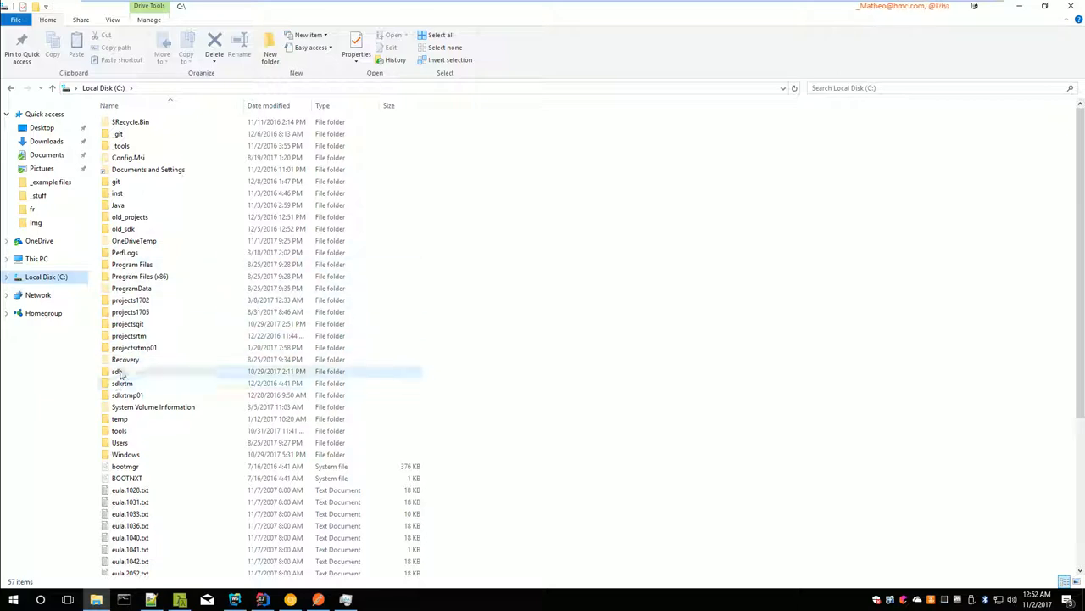
pyautogui.doubleClick(116, 371)
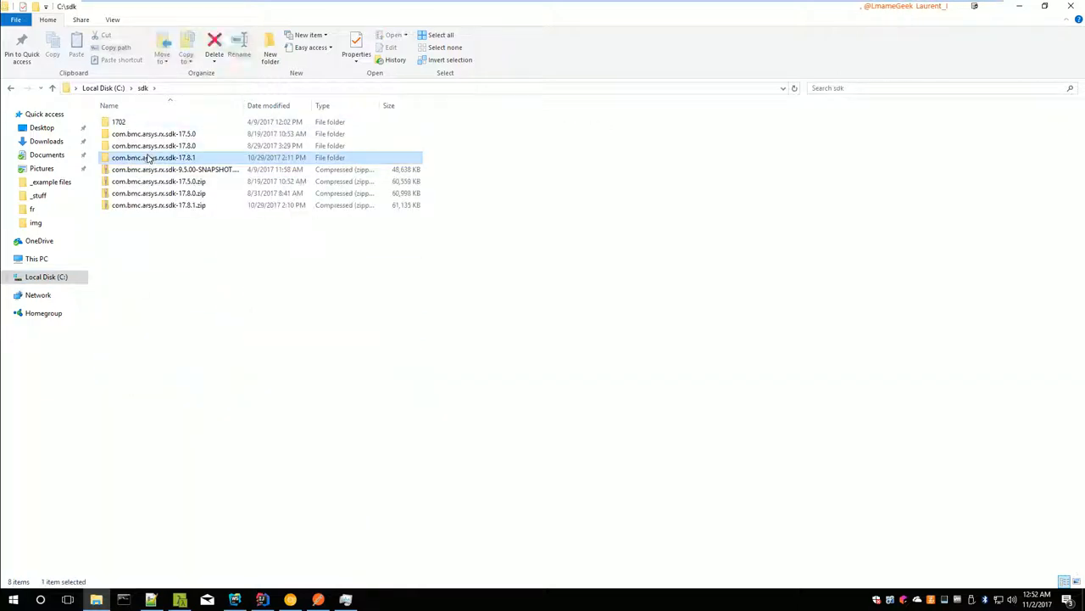
pyautogui.doubleClick(154, 158)
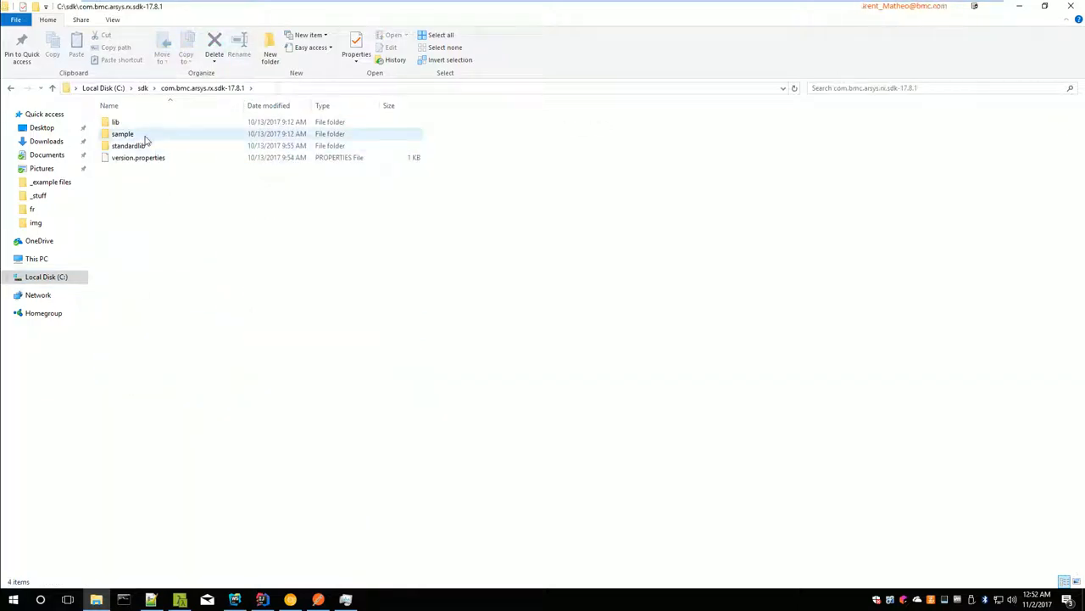
pyautogui.doubleClick(122, 134)
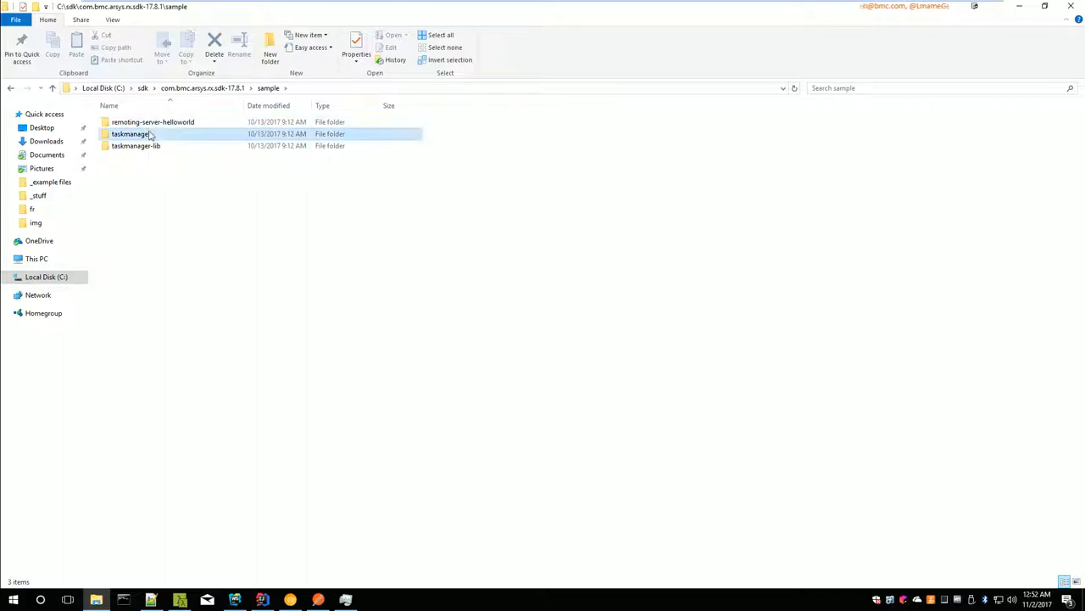
pyautogui.doubleClick(131, 133)
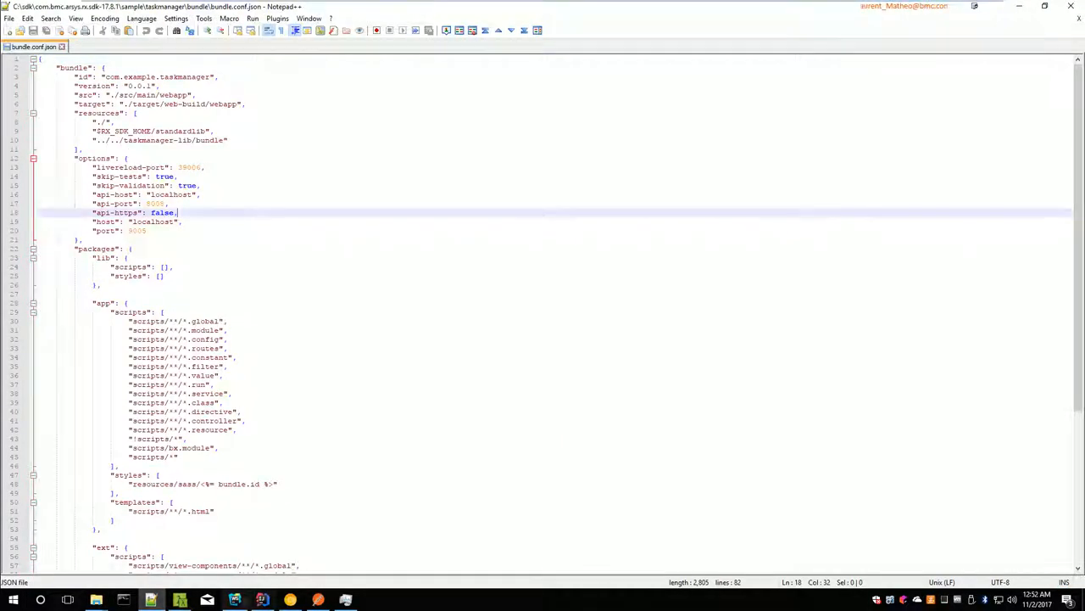
# Step: Open bundle.conf.json from the sample's taskmanager-lib bundle folder in an editor
pyautogui.click(95, 600)
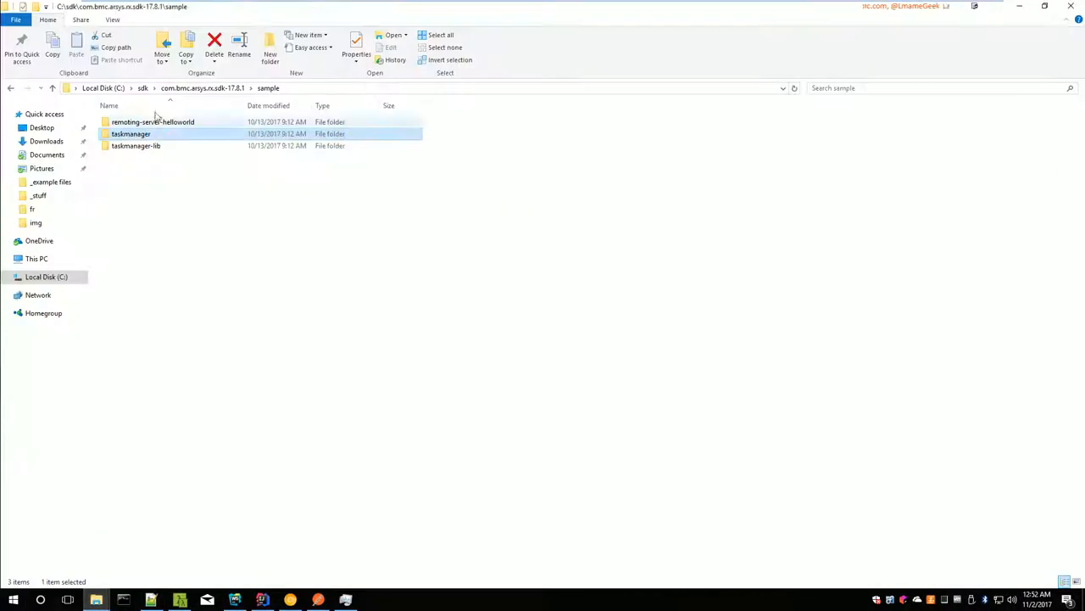
pyautogui.doubleClick(135, 145)
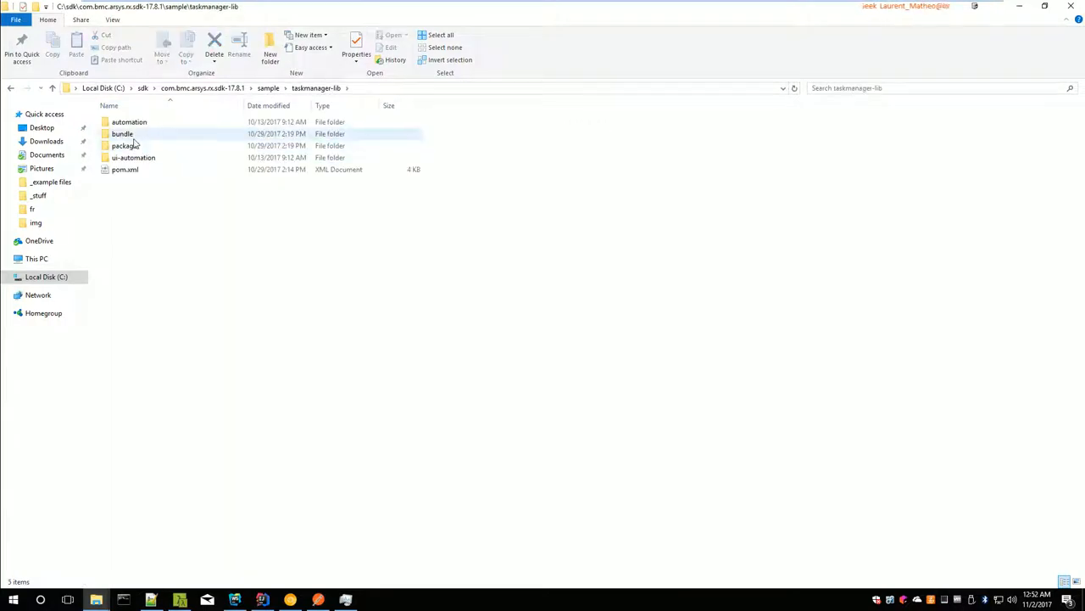
pyautogui.rightClick(124, 169)
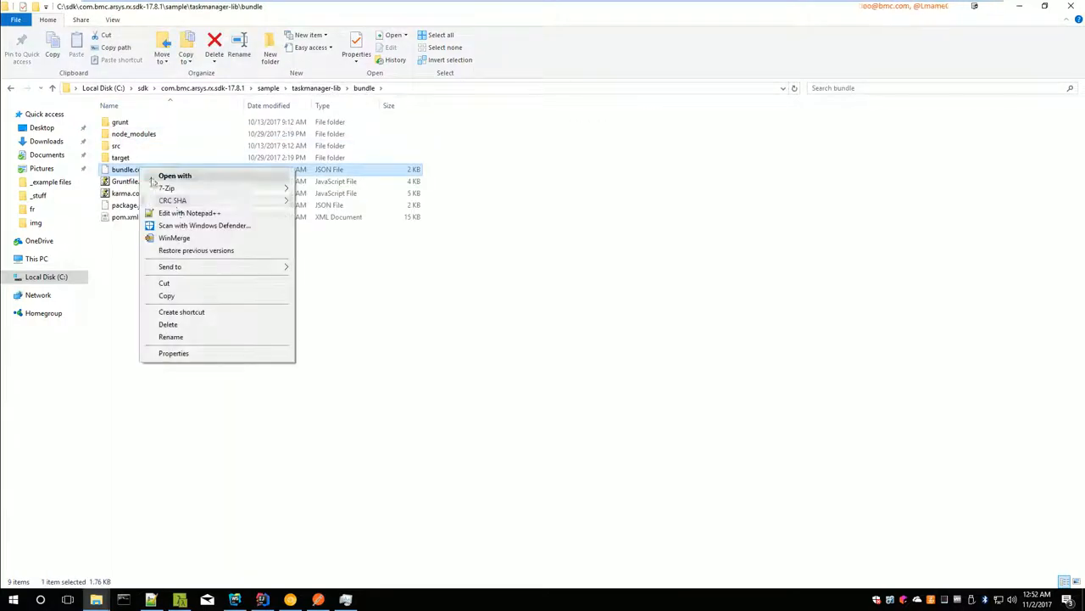
pyautogui.click(189, 213)
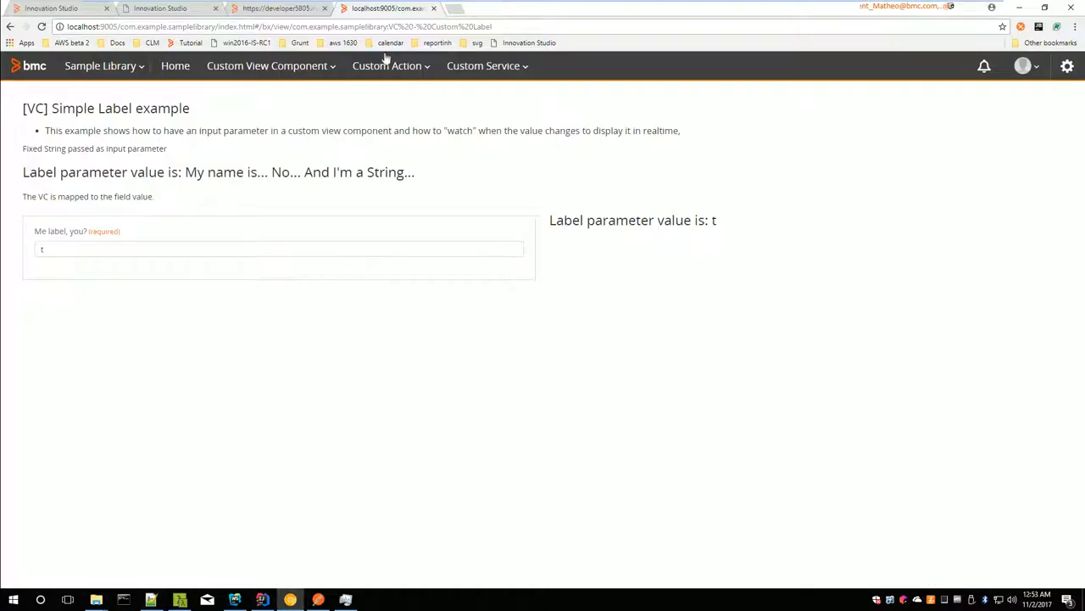
# Step: Exit the Testing Custom Service rule designer and return to the Innovation Studio Workspace
pyautogui.click(278, 8)
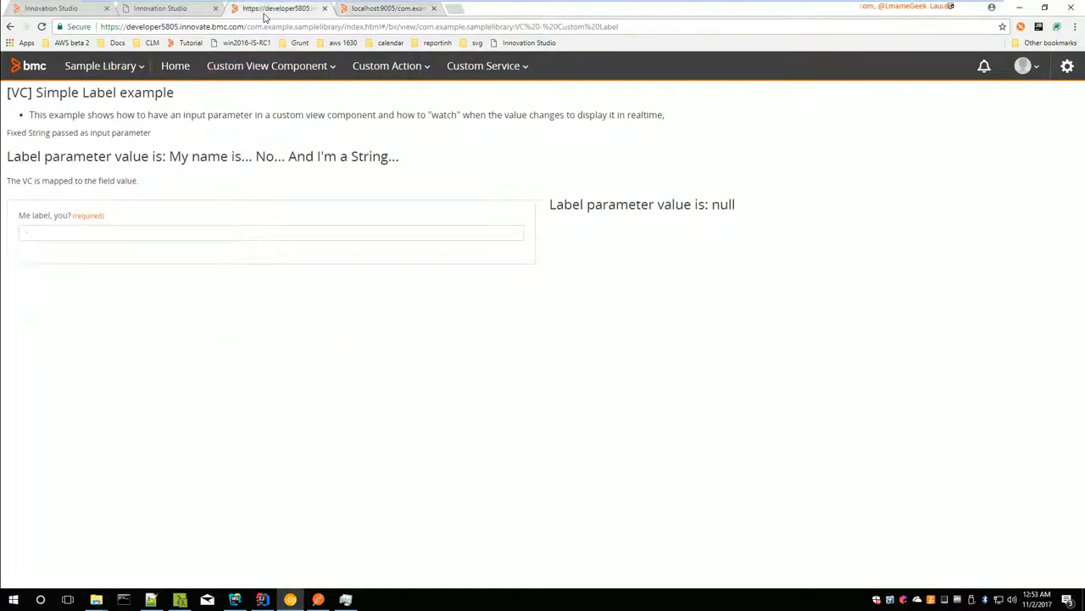
pyautogui.click(159, 7)
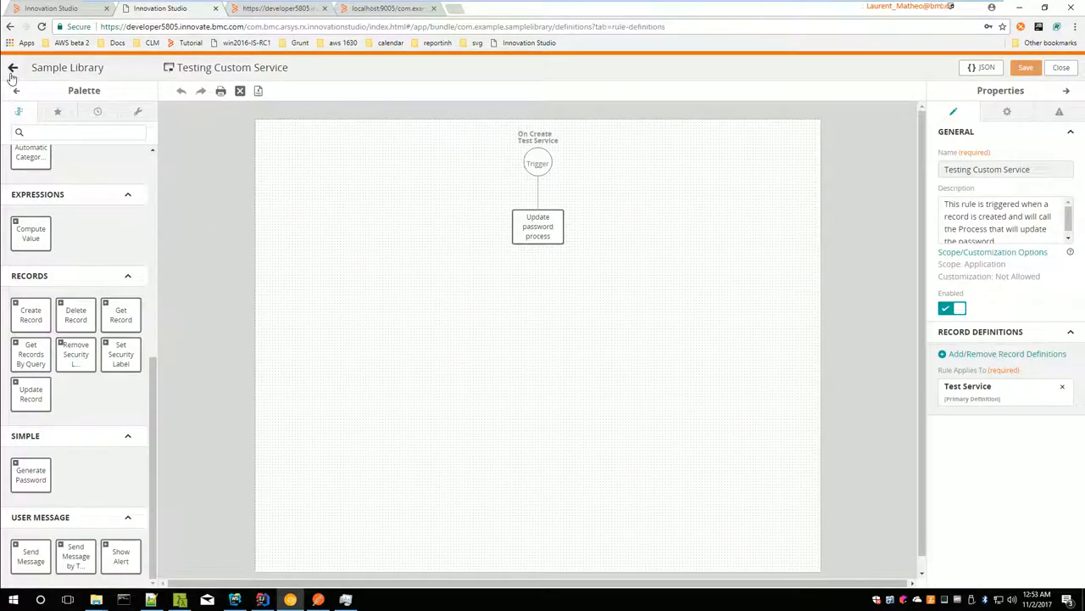
pyautogui.click(13, 68)
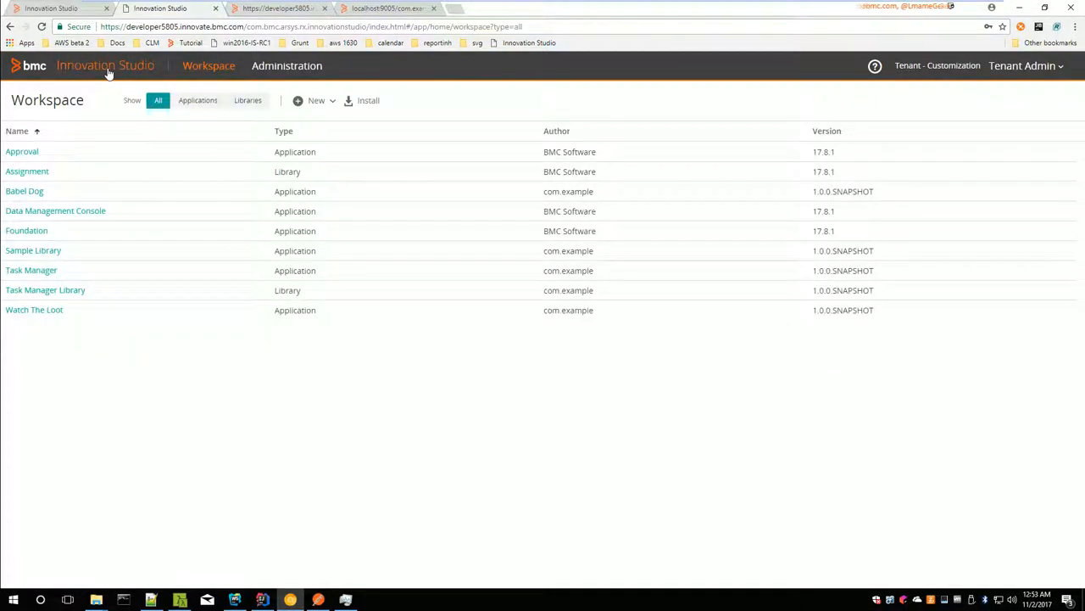
pyautogui.moveTo(45, 289)
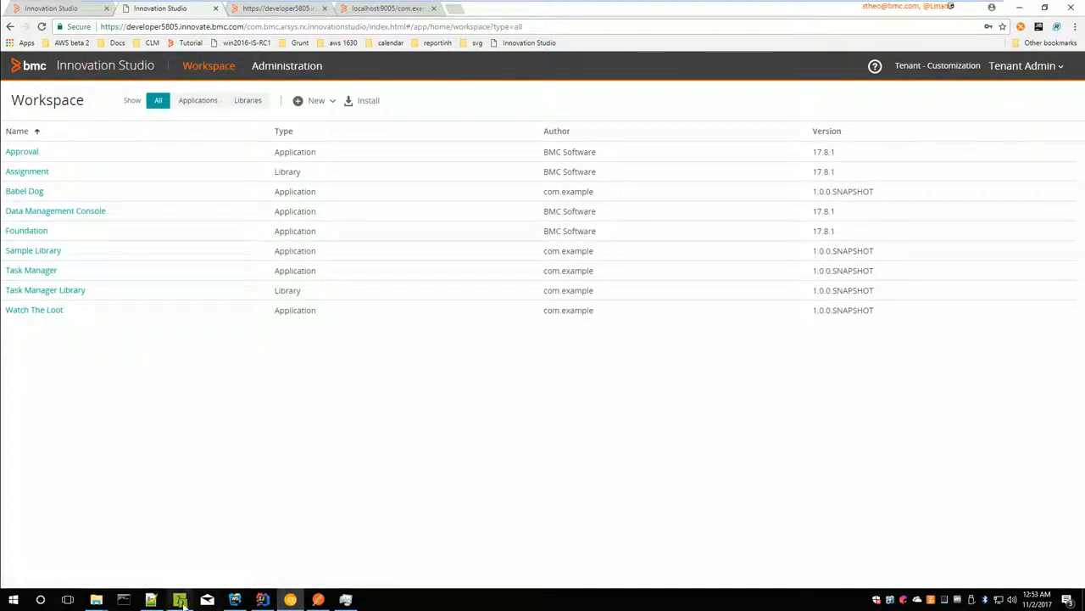
# Step: Open the library's bundle.conf.json for the remote API host, then a command prompt in its folder
pyautogui.click(179, 600)
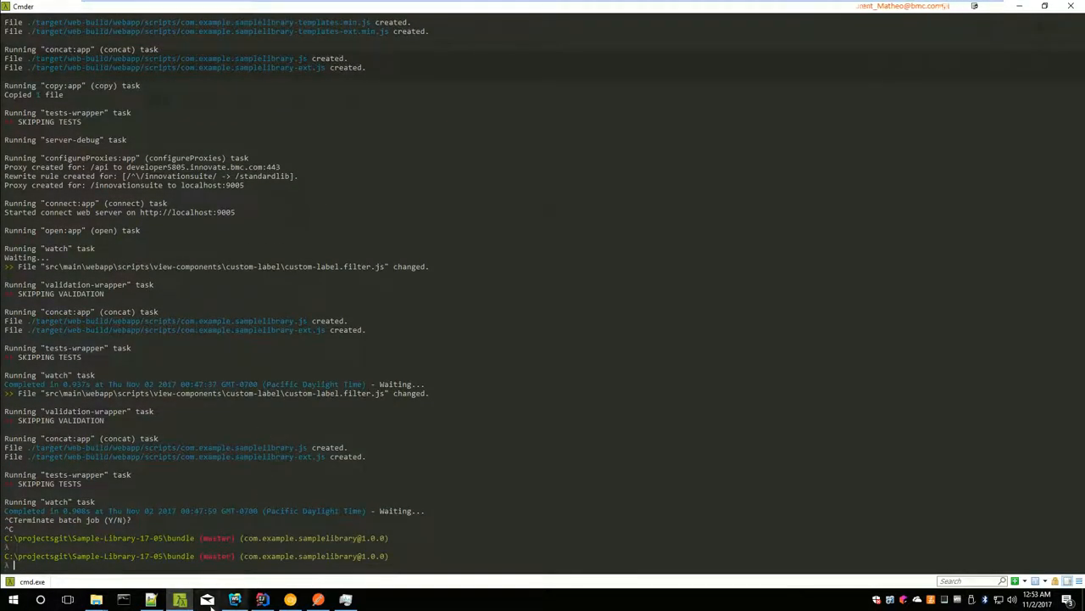
pyautogui.click(150, 599)
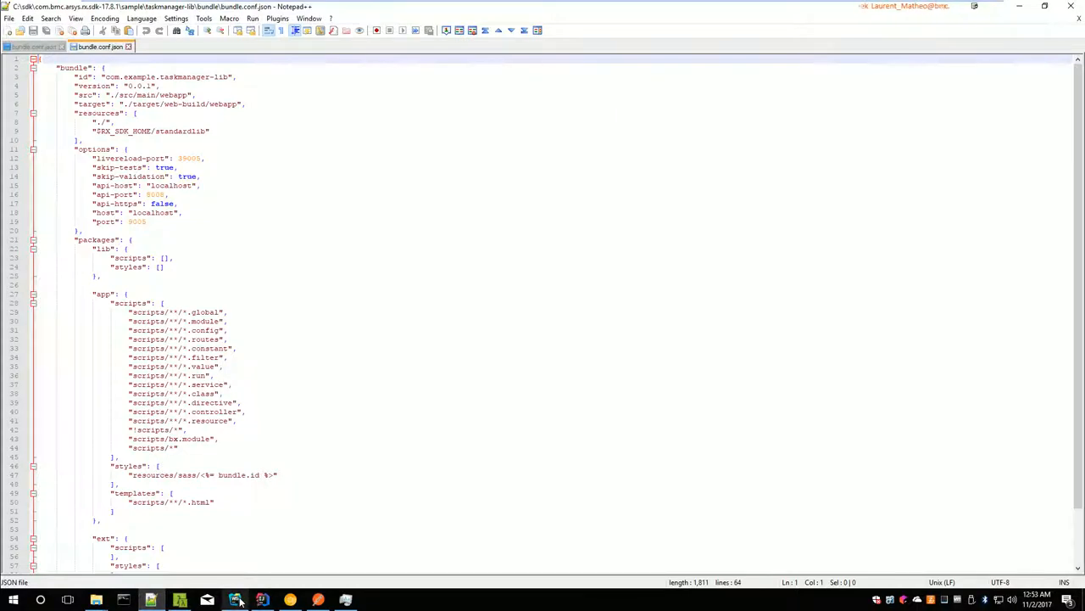
pyautogui.click(235, 599)
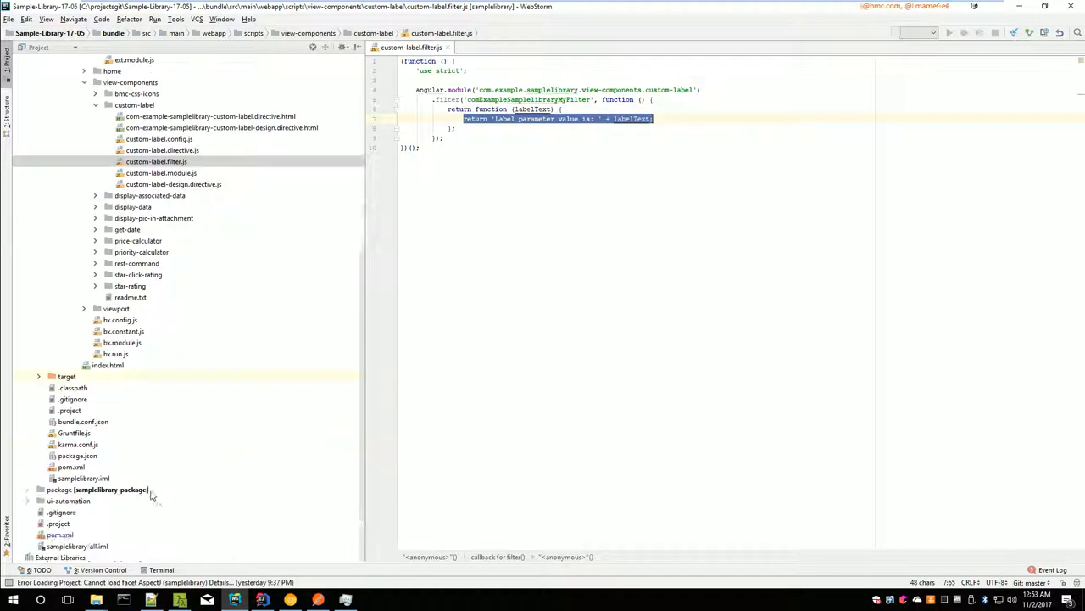
pyautogui.click(83, 422)
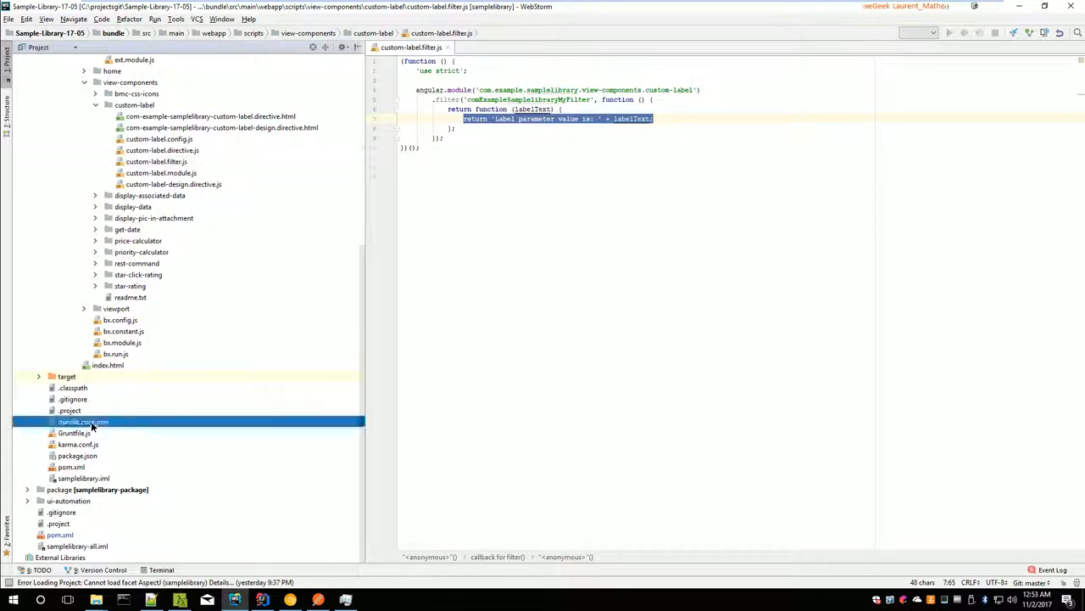
pyautogui.doubleClick(83, 422)
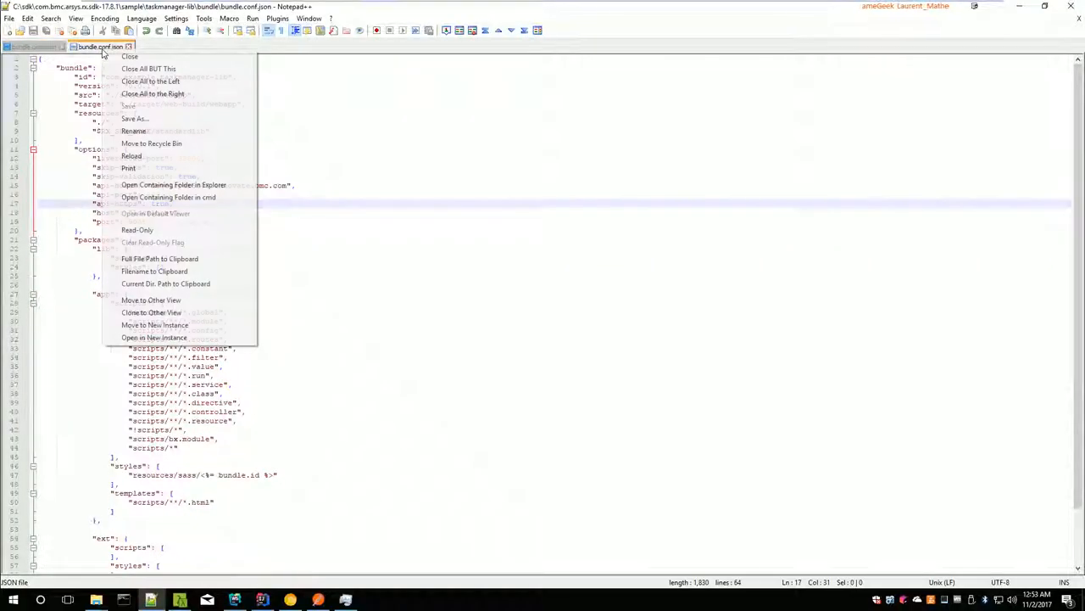
pyautogui.moveTo(168, 197)
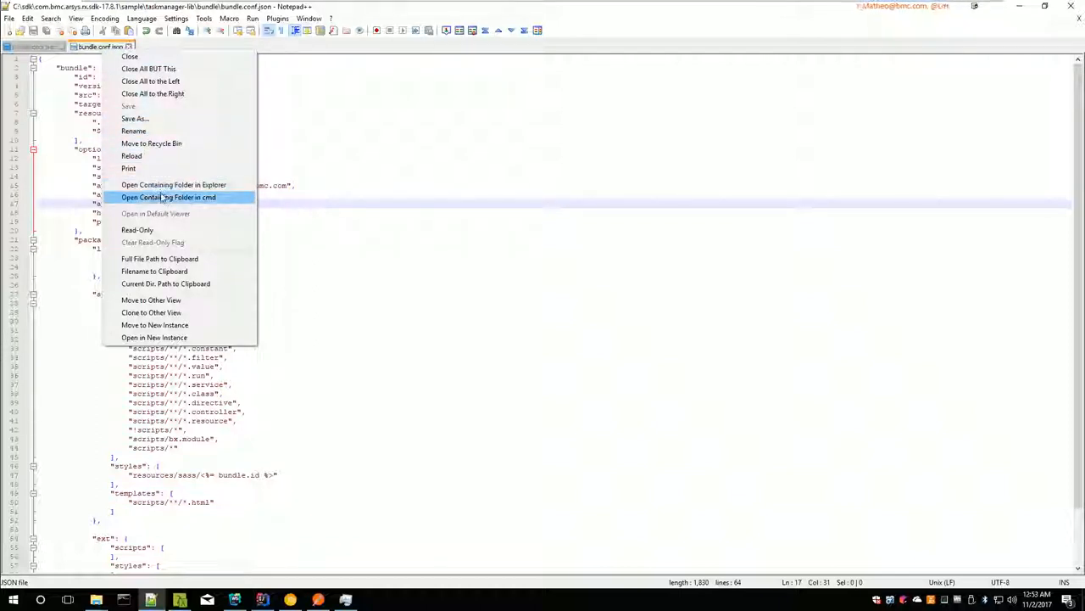
pyautogui.click(159, 259)
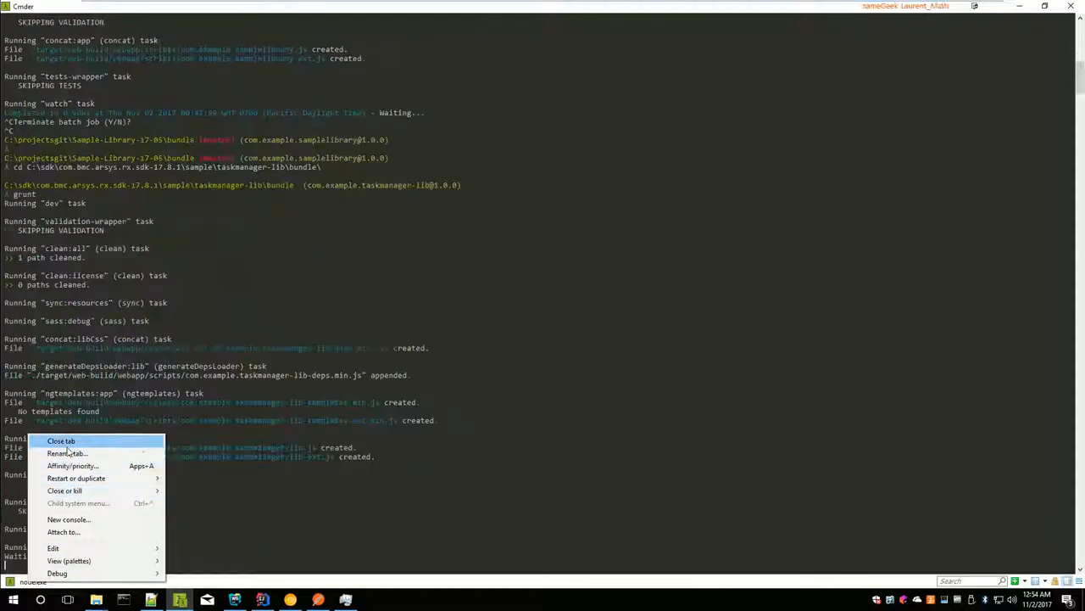
# Step: Rename the taskmanager-lib Grunt console tab to 'Lib'
pyautogui.click(67, 453)
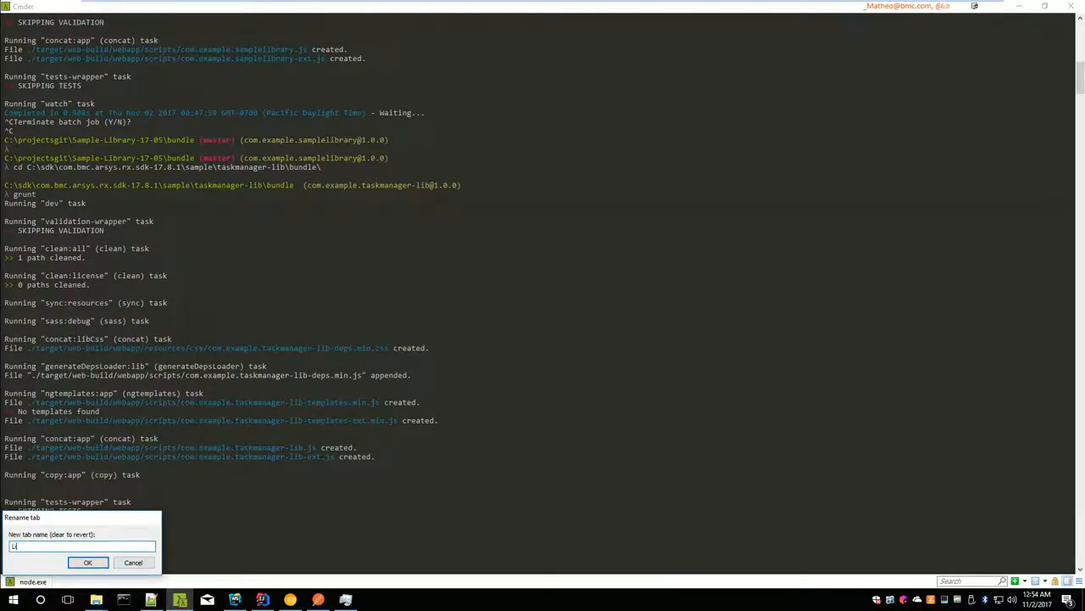
pyautogui.click(87, 562)
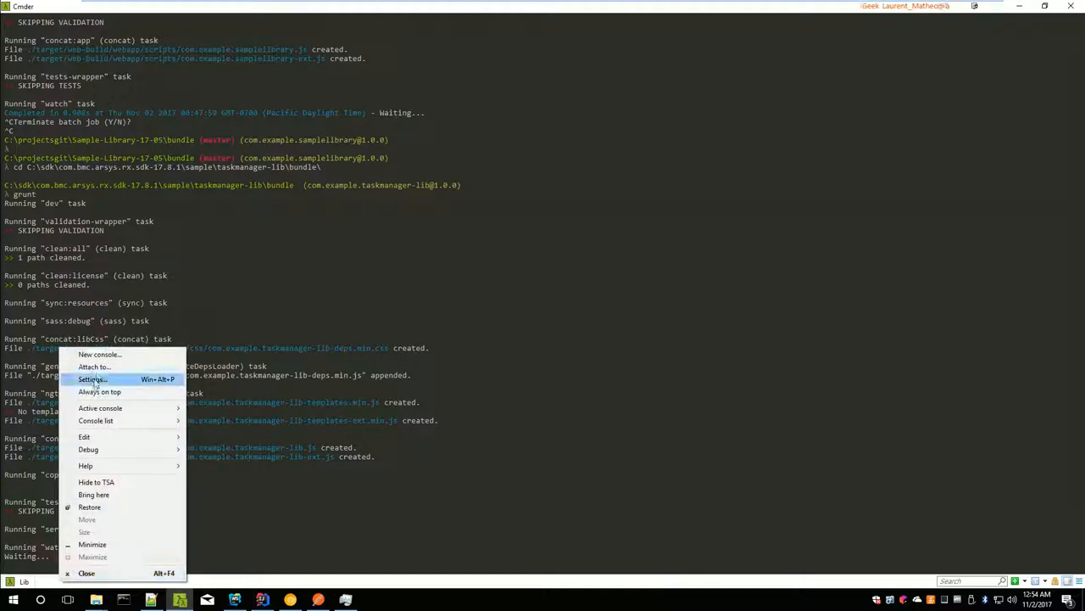
# Step: Start a new console split to the right at 50% and name its tab 'App'
pyautogui.click(100, 354)
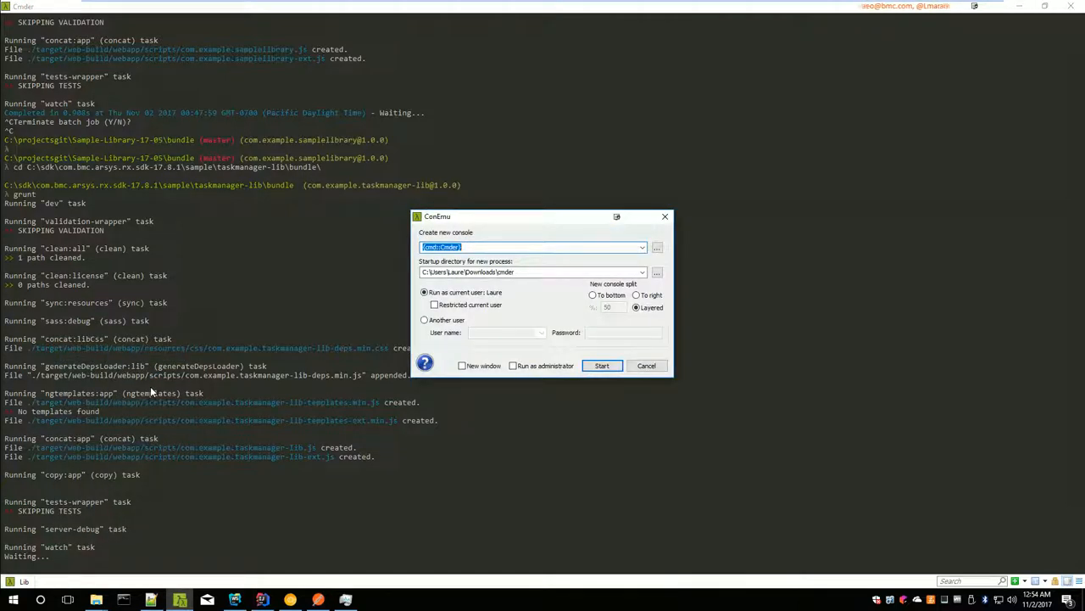
pyautogui.click(637, 294)
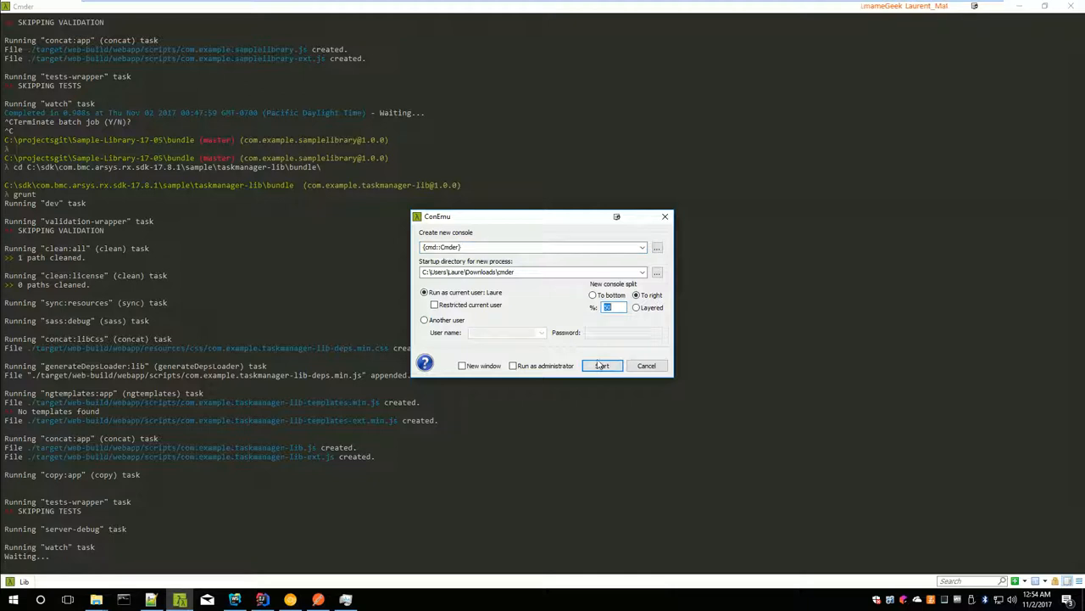
pyautogui.click(602, 365)
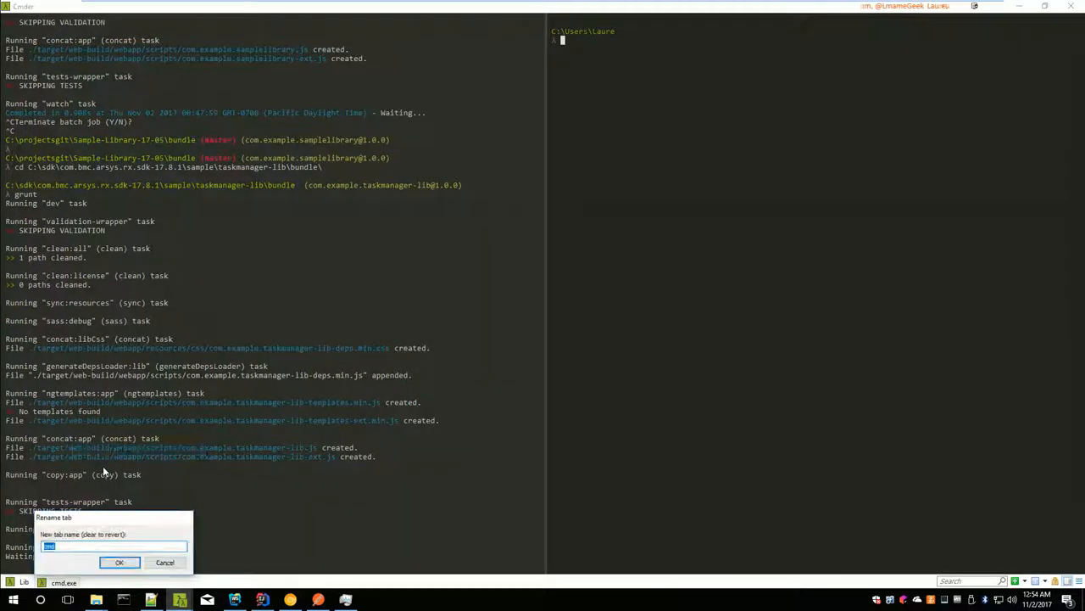
pyautogui.click(119, 563)
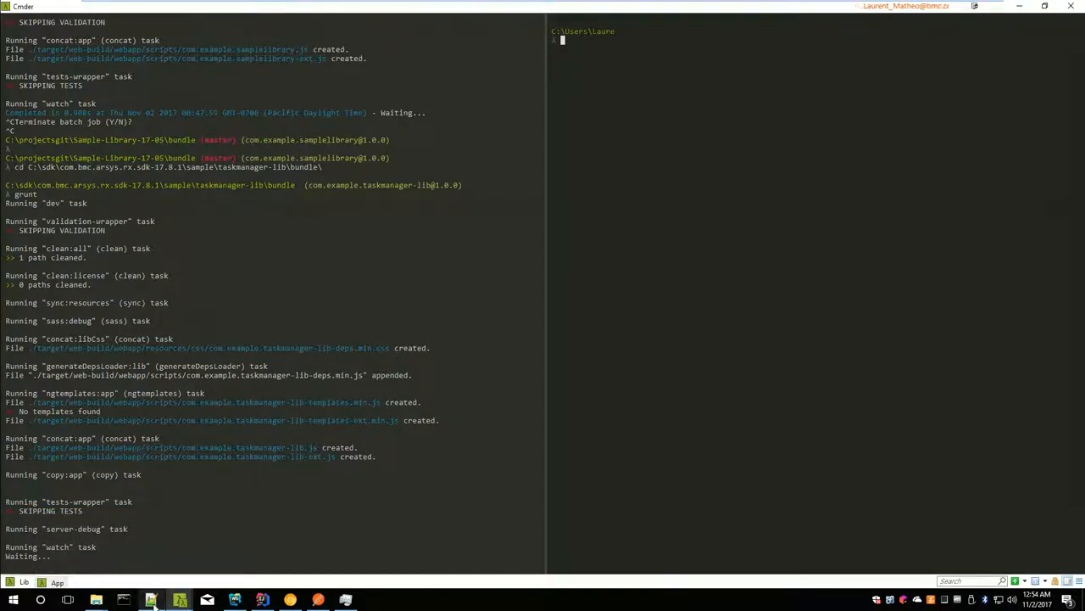
# Step: Add ../../taskmanager-lib/bundle to resources; set api-host developer5805.innovate.bmc.com, port 443, https true
pyautogui.rightClick(151, 600)
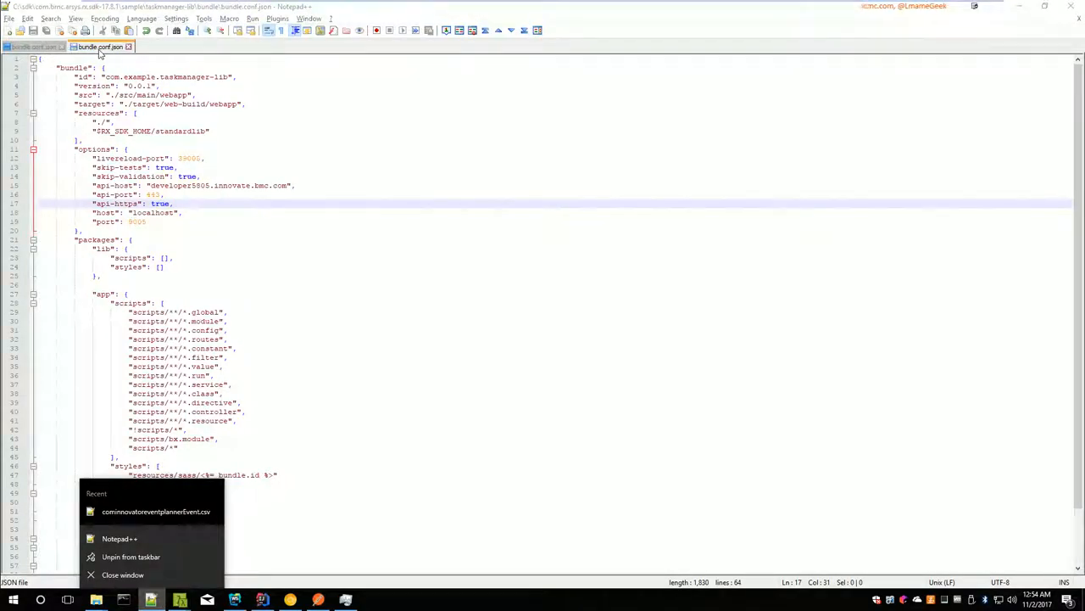
pyautogui.click(34, 47)
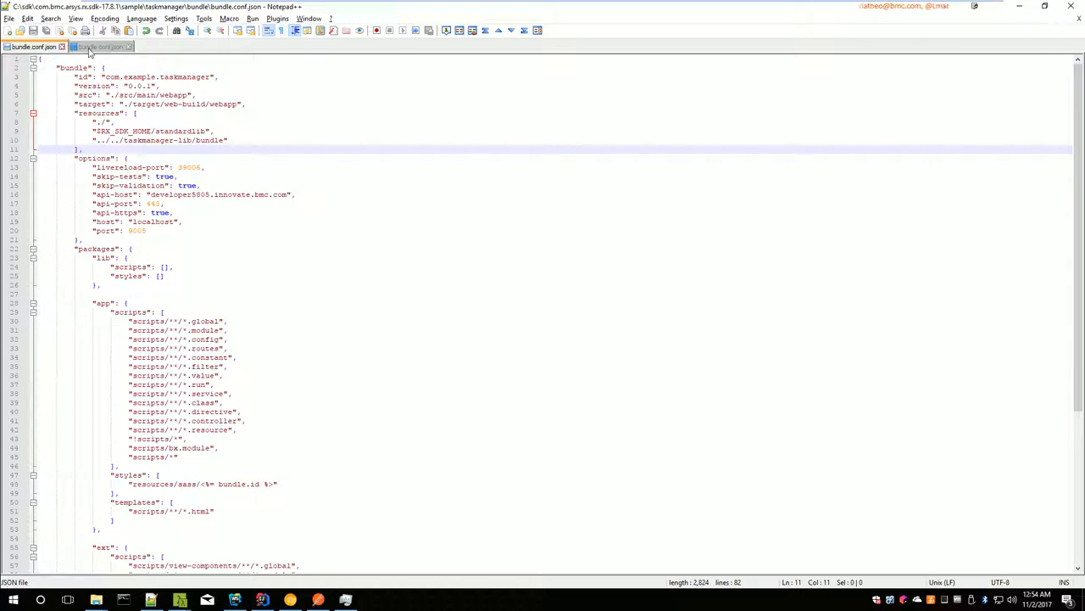
pyautogui.click(100, 47)
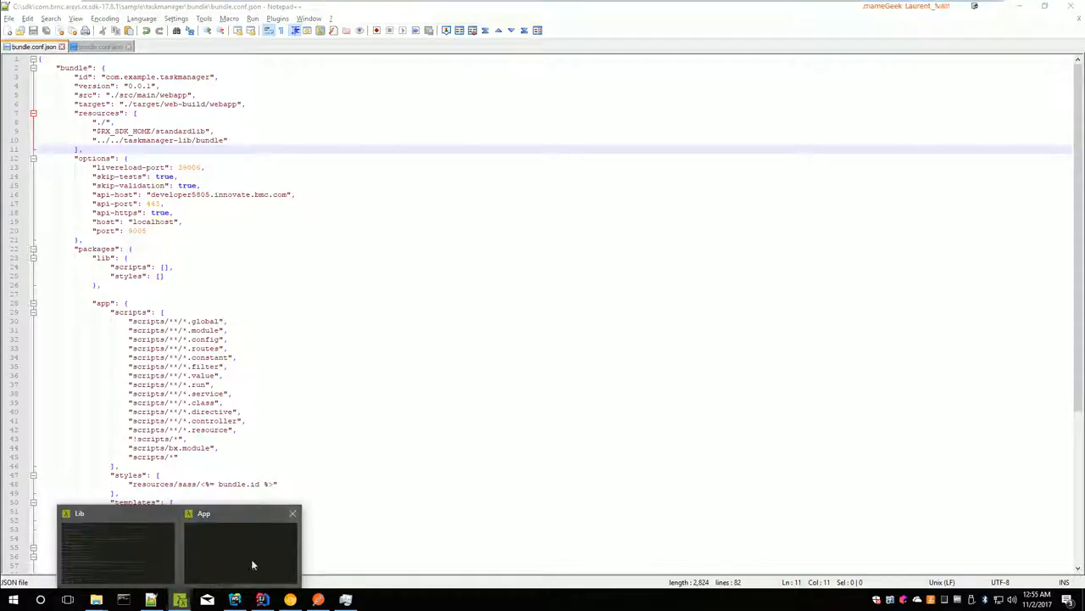
# Step: In the App pane, change to the bundle folder and run grunt
pyautogui.click(240, 547)
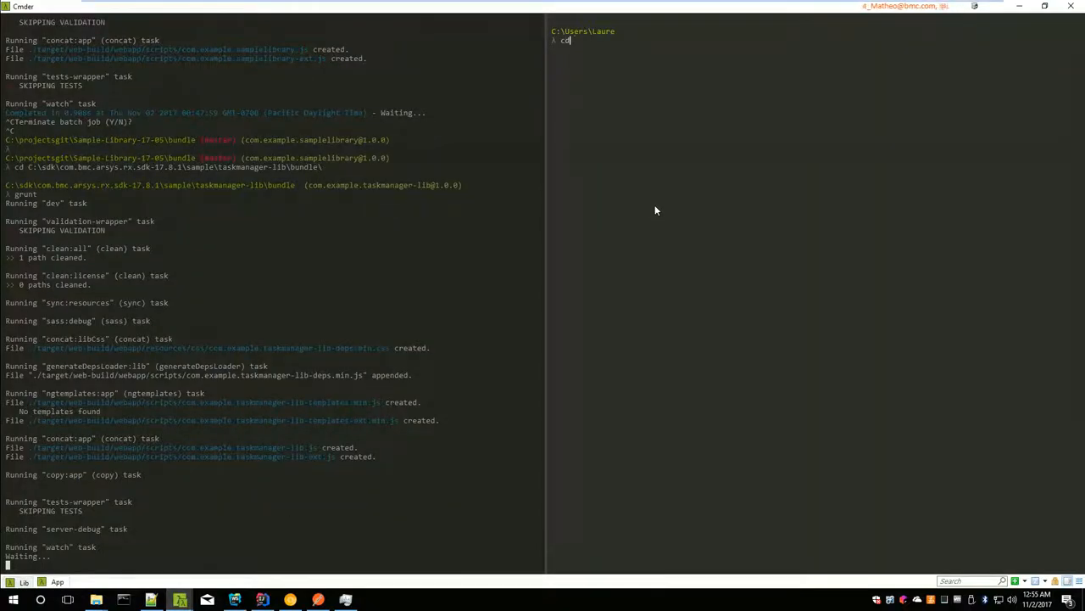
pyautogui.write('C:\\sdk\\com.bmc.arsys.rx.sdk-17.8.1\\sample\\taskmanager-lib\\bundle\\')
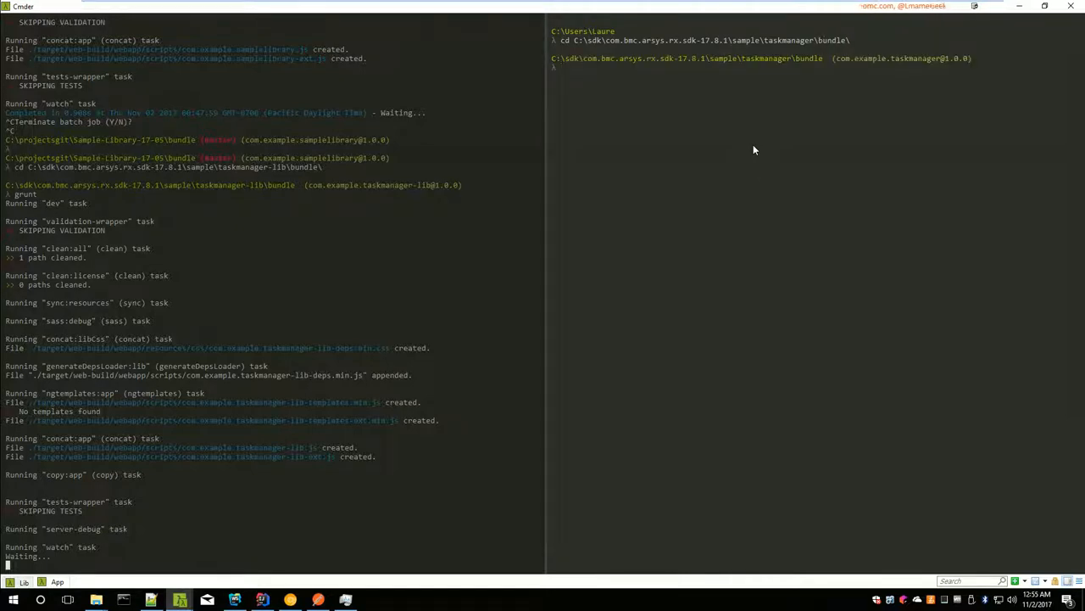
pyautogui.write('grunt')
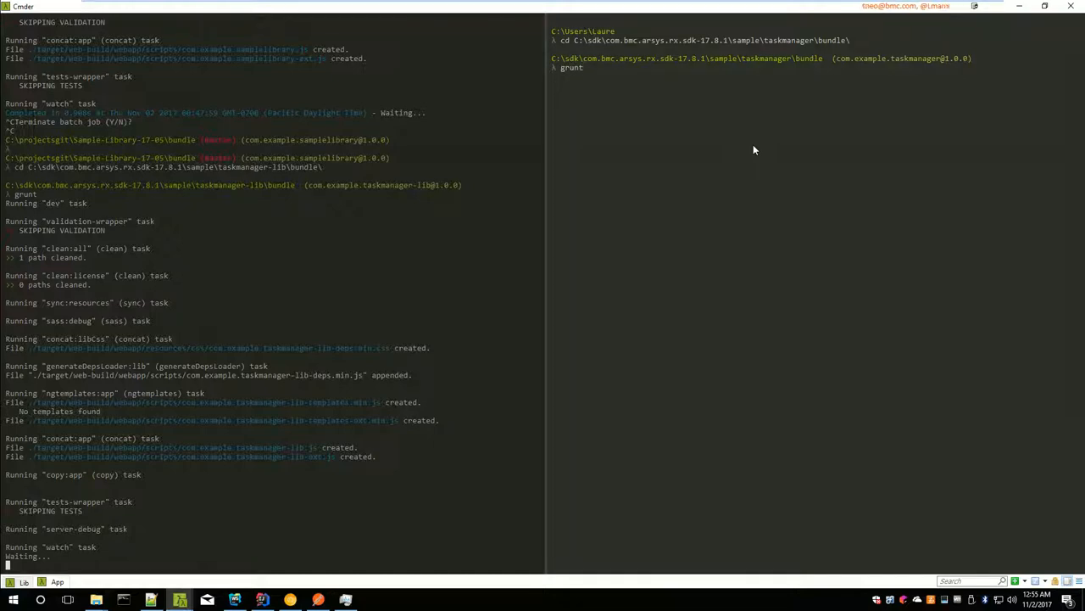
pyautogui.click(373, 599)
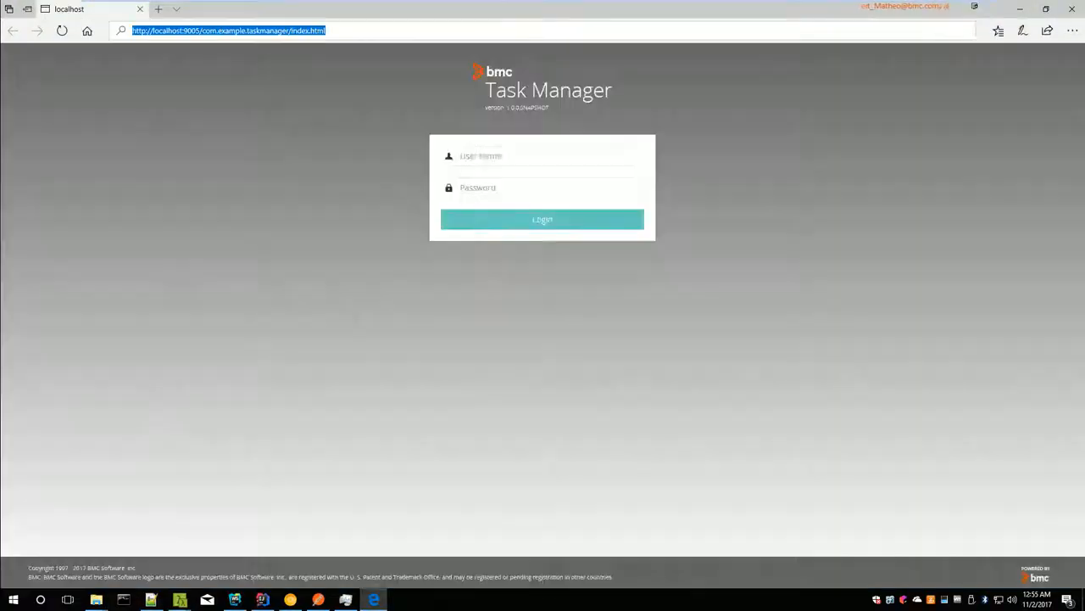
pyautogui.click(229, 30)
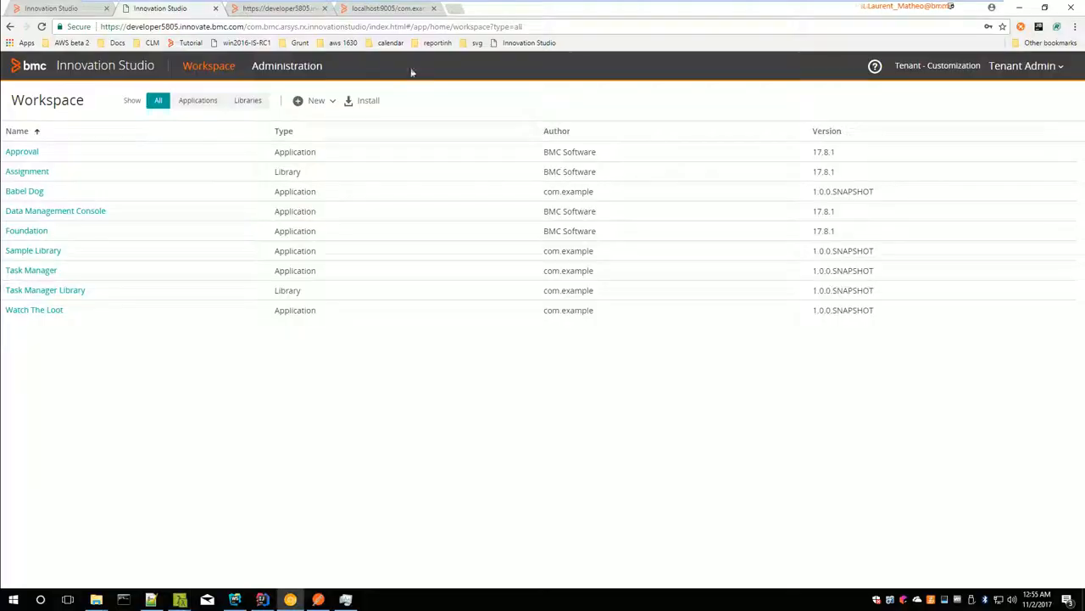
pyautogui.click(465, 8)
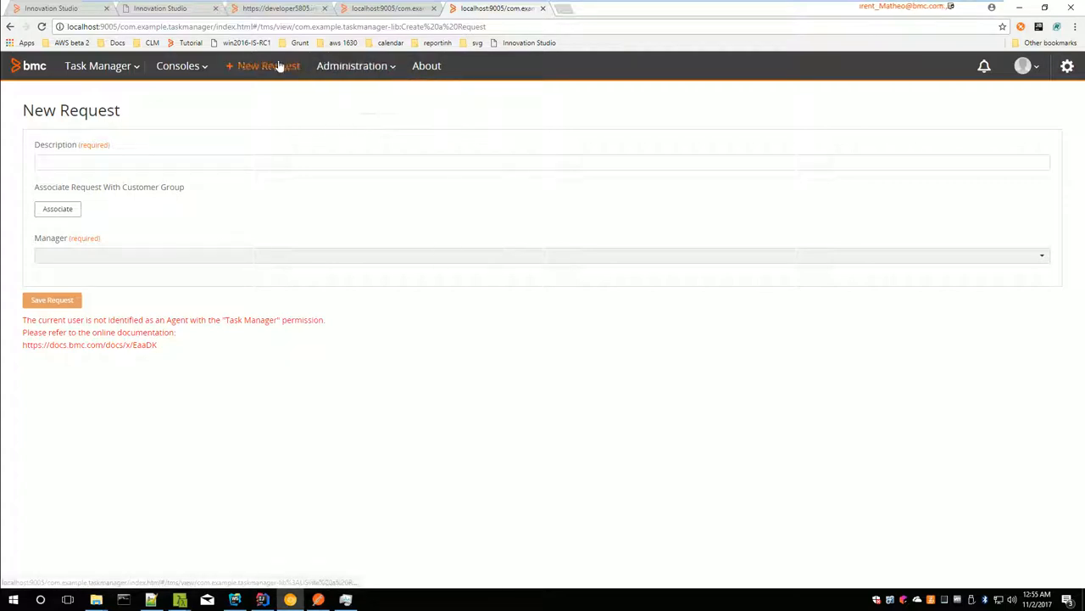
pyautogui.click(351, 66)
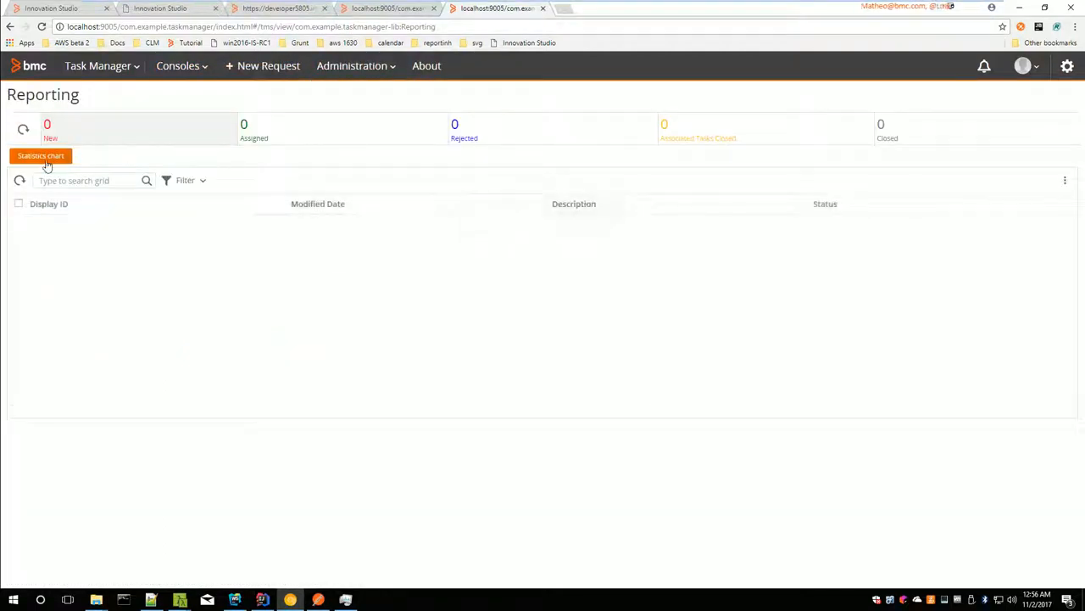
pyautogui.click(41, 156)
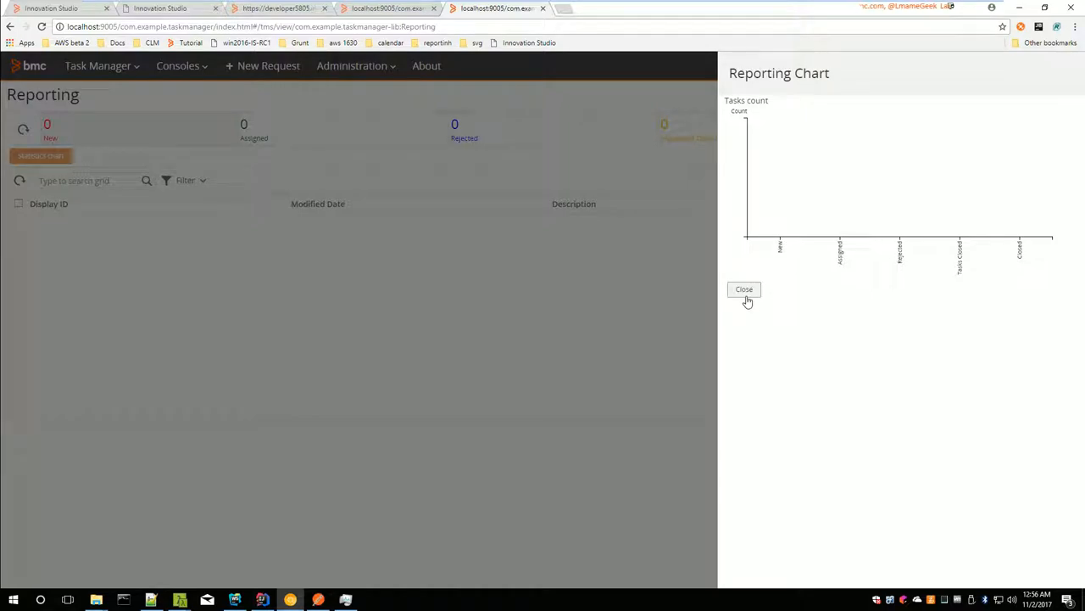
pyautogui.click(744, 290)
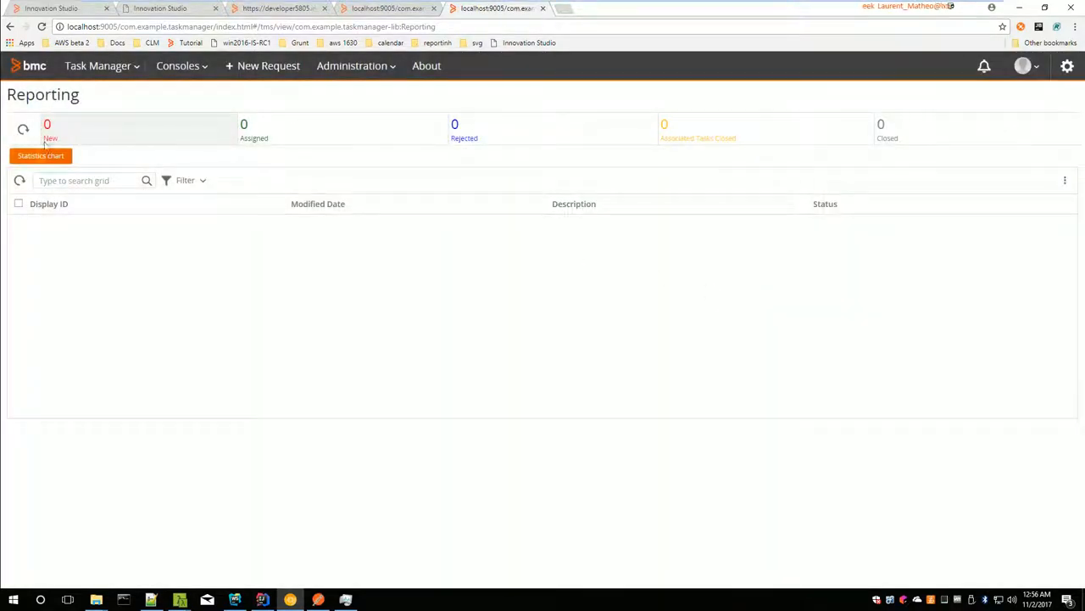
pyautogui.moveTo(690, 9)
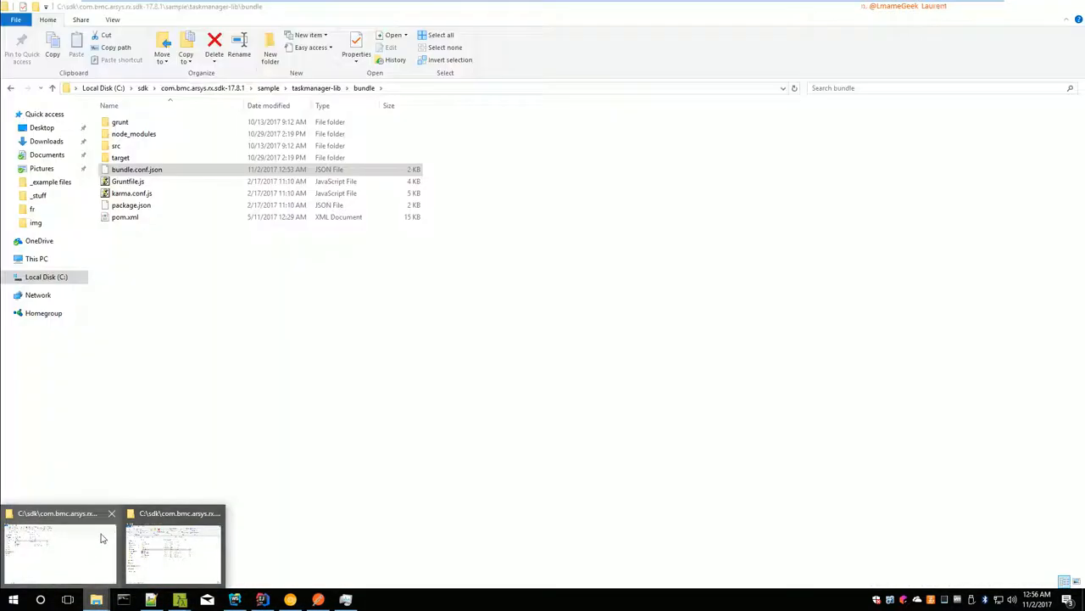
# Step: Browse webapp > scripts > view-components > task-panel and open the task-panel HTML template in Notepad++
pyautogui.click(137, 169)
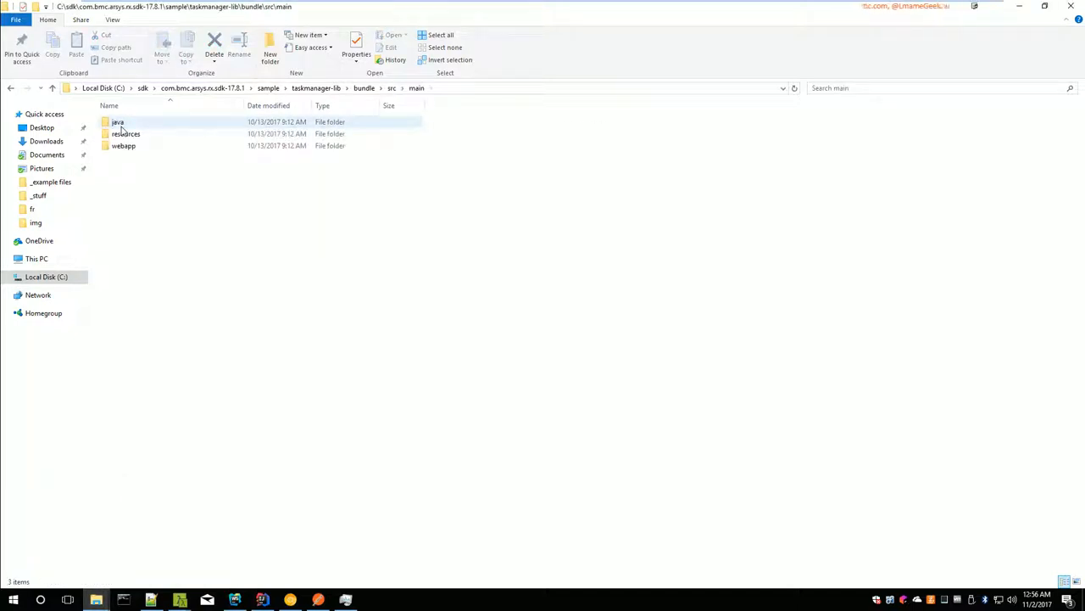
pyautogui.doubleClick(123, 145)
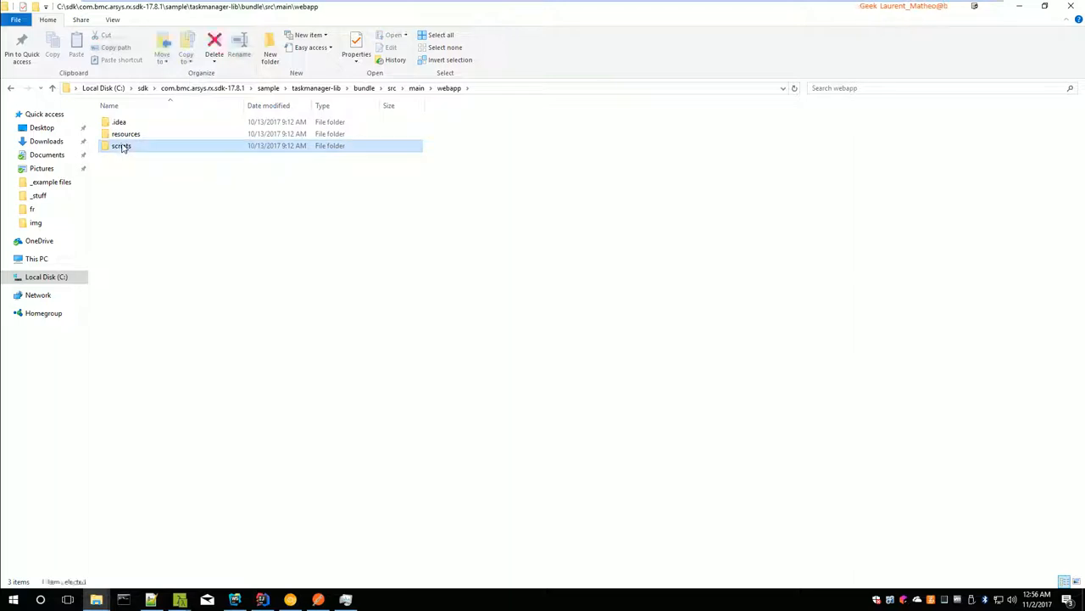
pyautogui.doubleClick(121, 145)
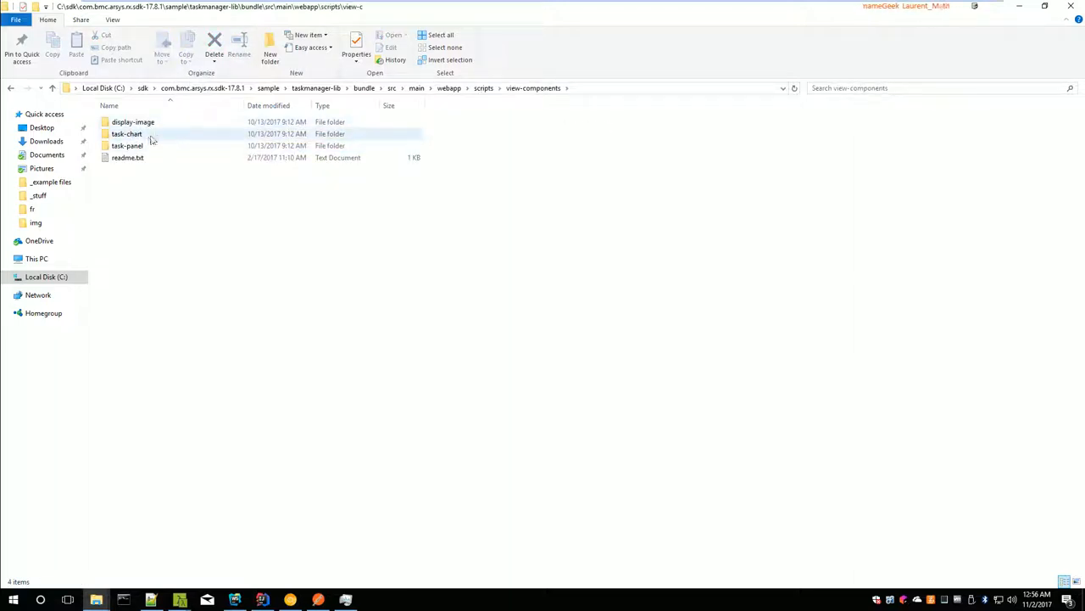
pyautogui.moveTo(127, 145)
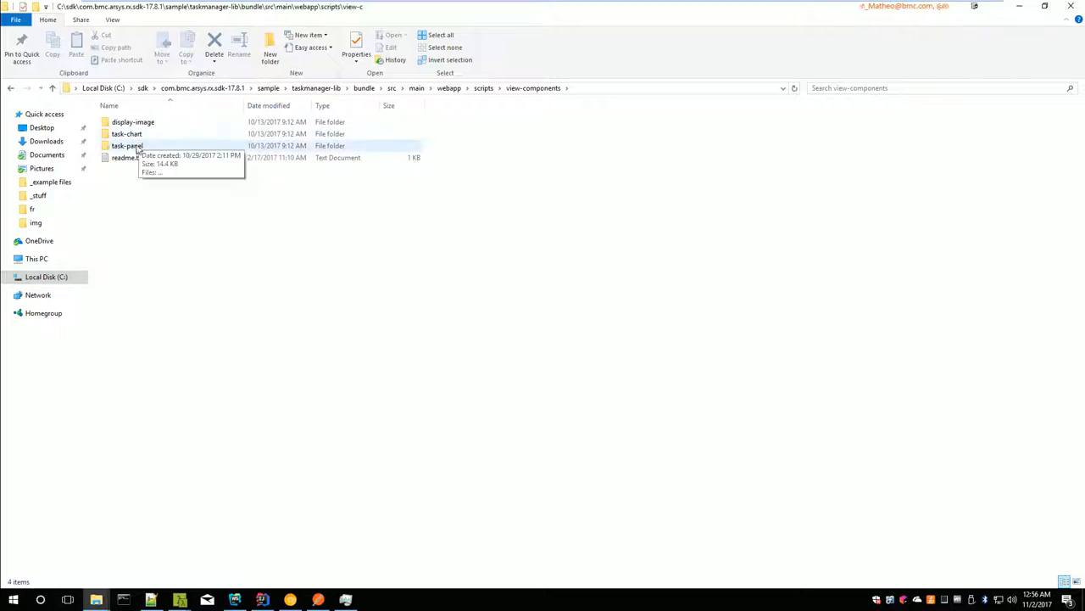
pyautogui.doubleClick(126, 145)
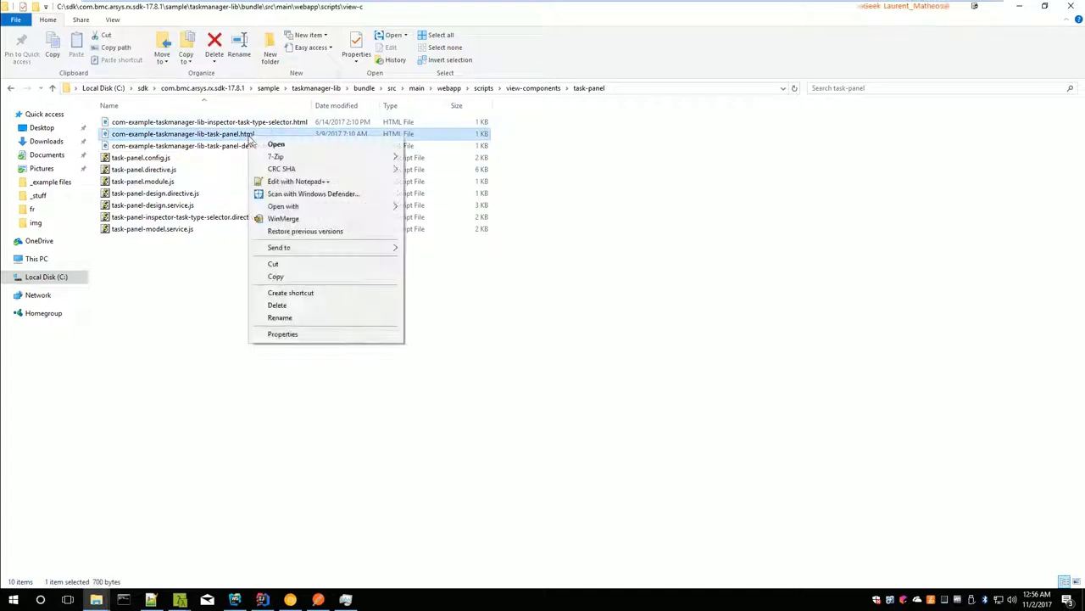
pyautogui.click(298, 180)
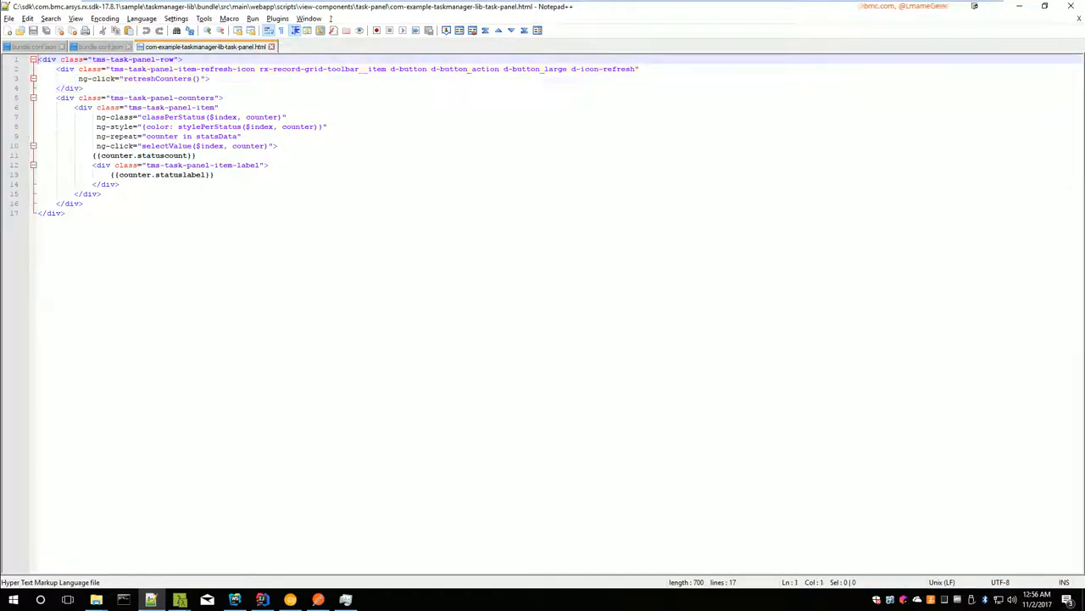
# Step: Insert a new first line reading 'Hello Worel' in the task panel template
pyautogui.press('enter')
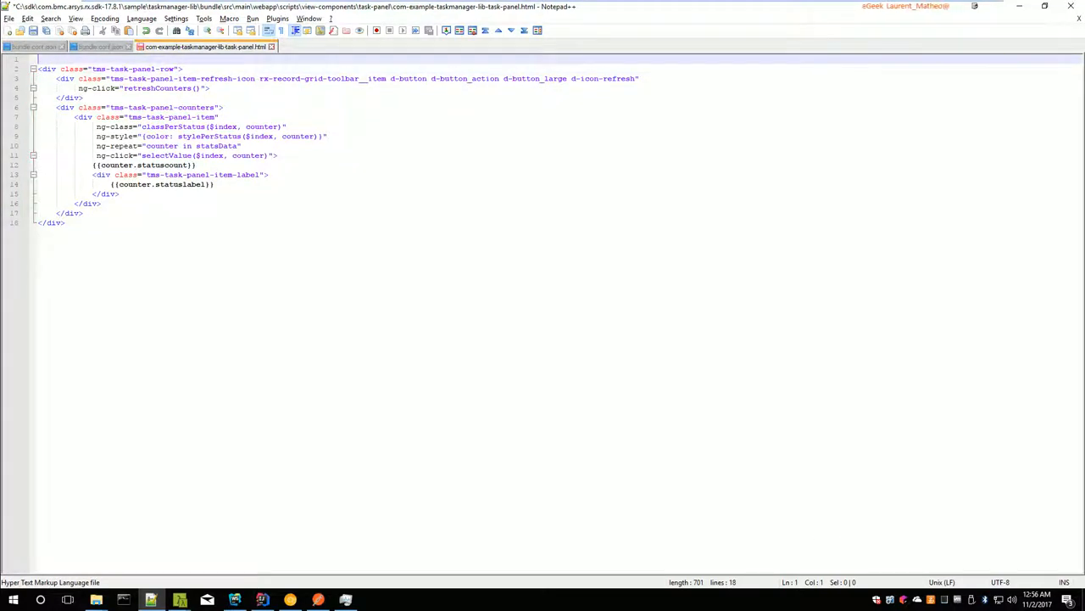
pyautogui.write('Hello Worel')
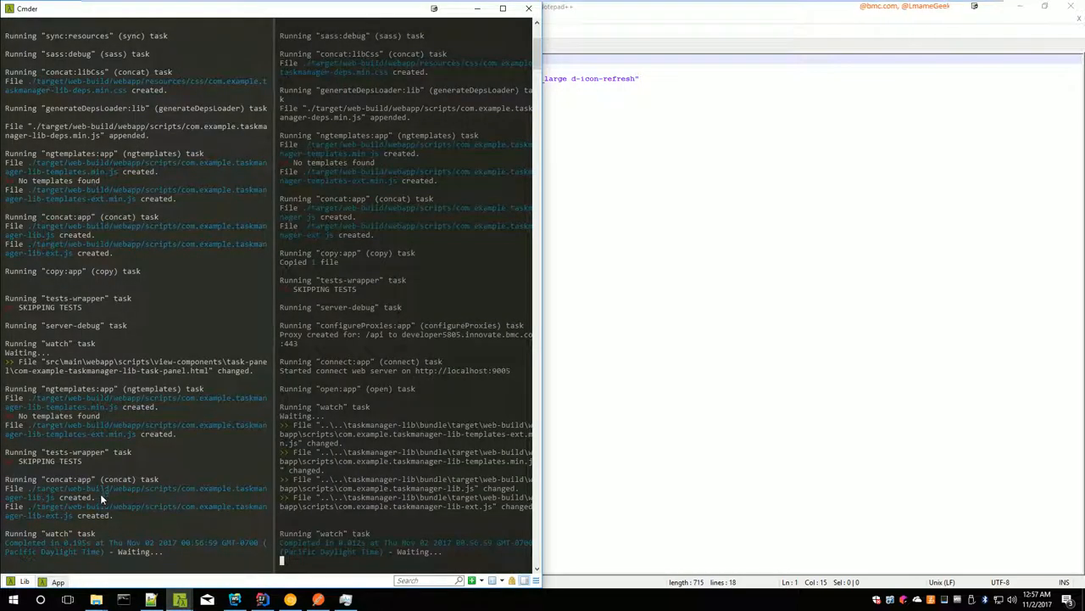
pyautogui.moveTo(149, 564)
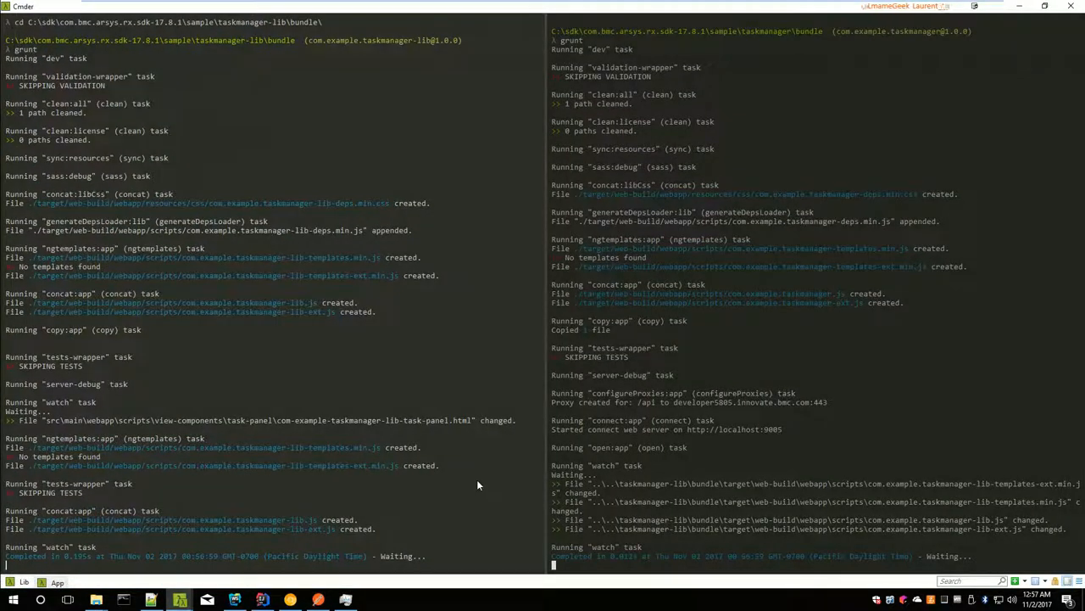
pyautogui.moveTo(496, 424)
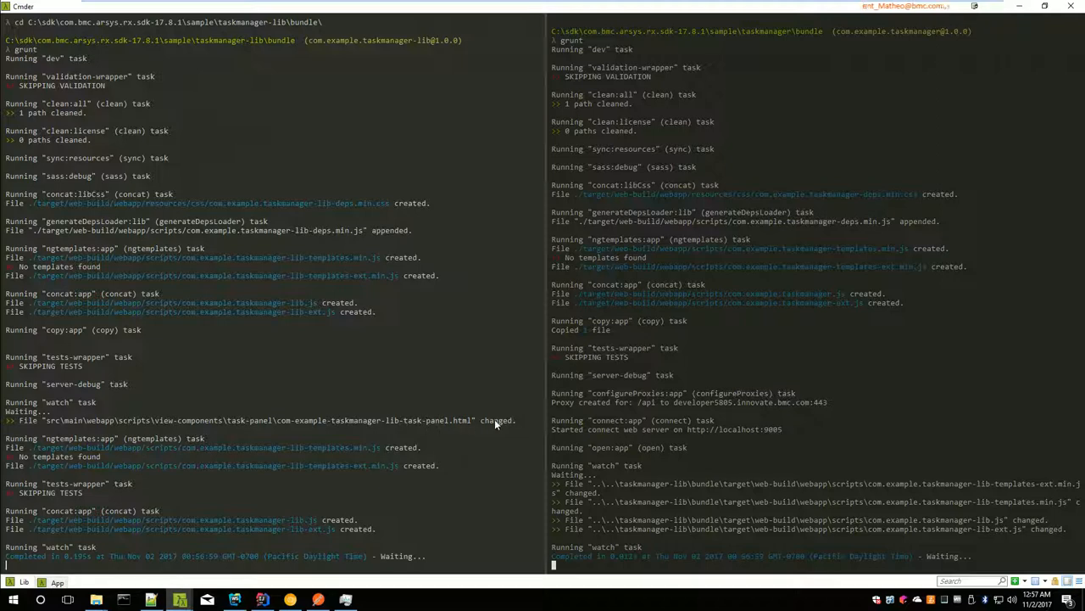
pyautogui.moveTo(342, 479)
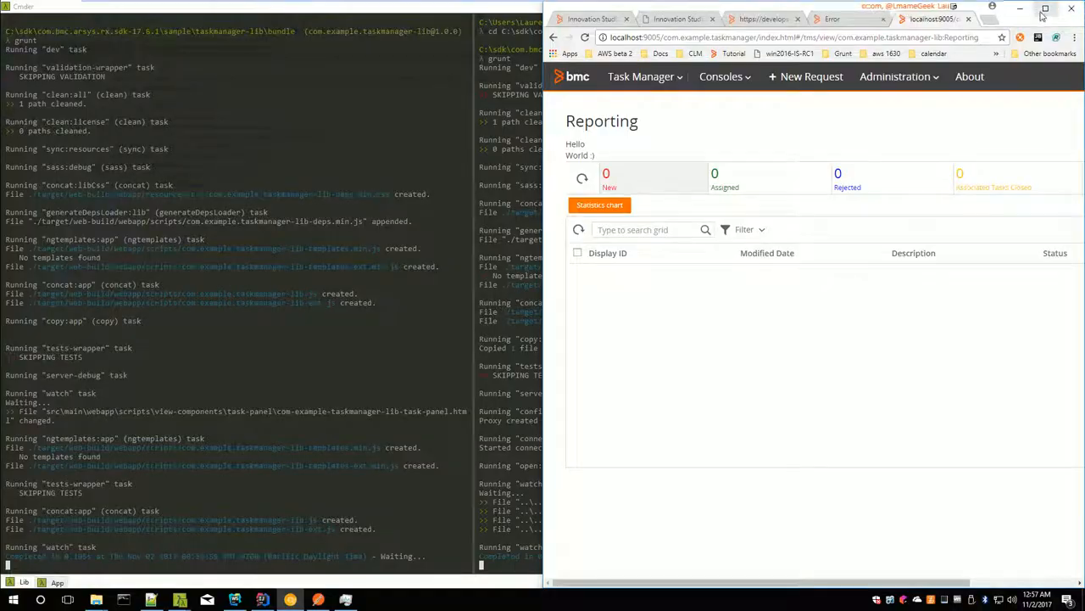
# Step: Maximize the Chrome window and reload the Reporting page to check for the greeting
pyautogui.click(1045, 8)
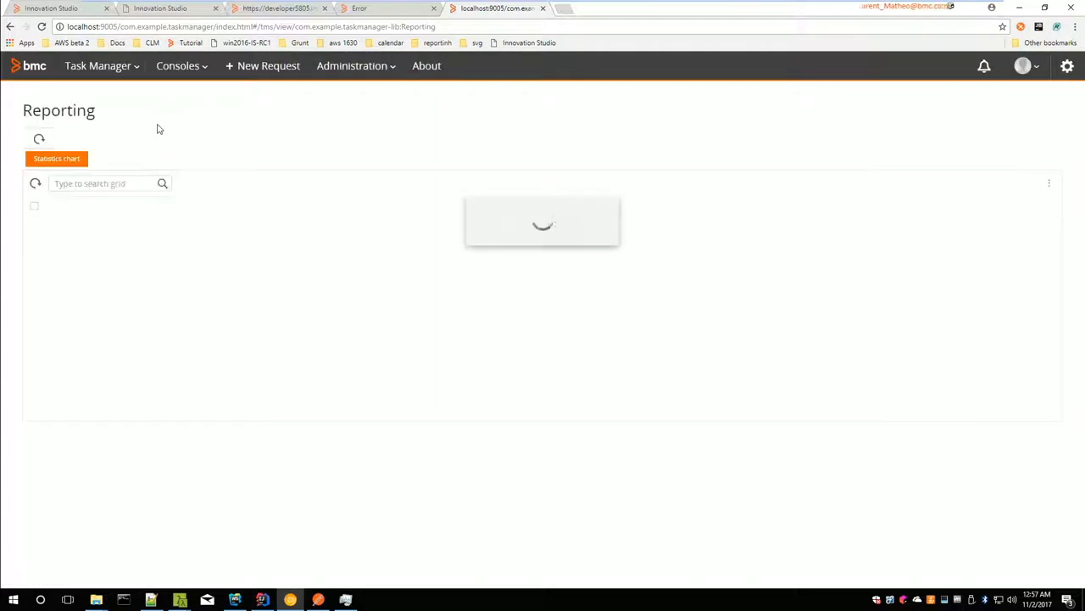
pyautogui.click(151, 600)
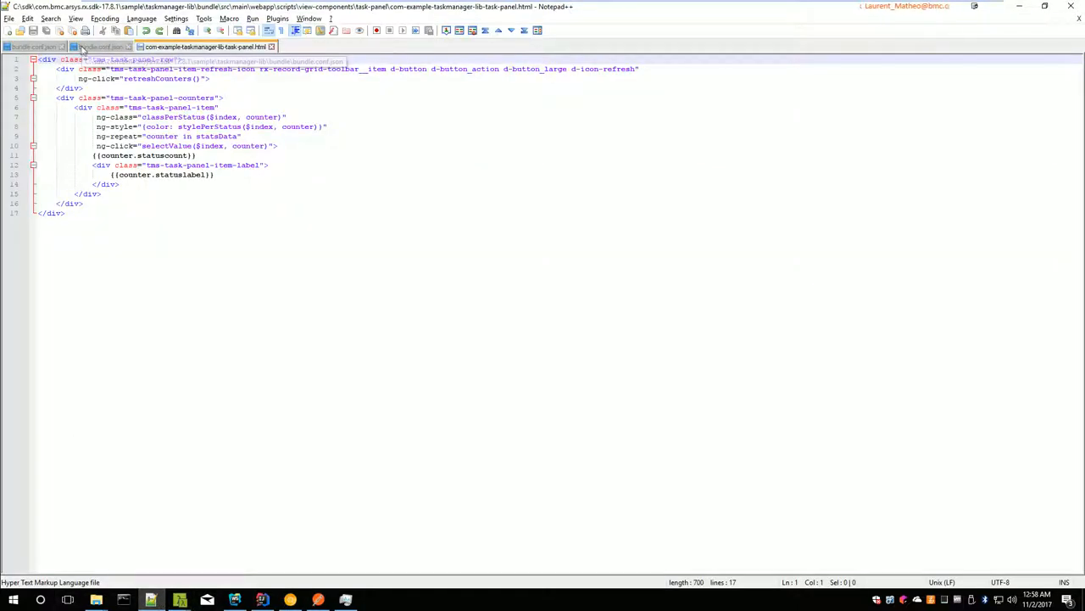
# Step: Check the resources entry in taskmanager bundle.conf.json, then view taskmanager-lib's bundle.conf.json
pyautogui.click(34, 46)
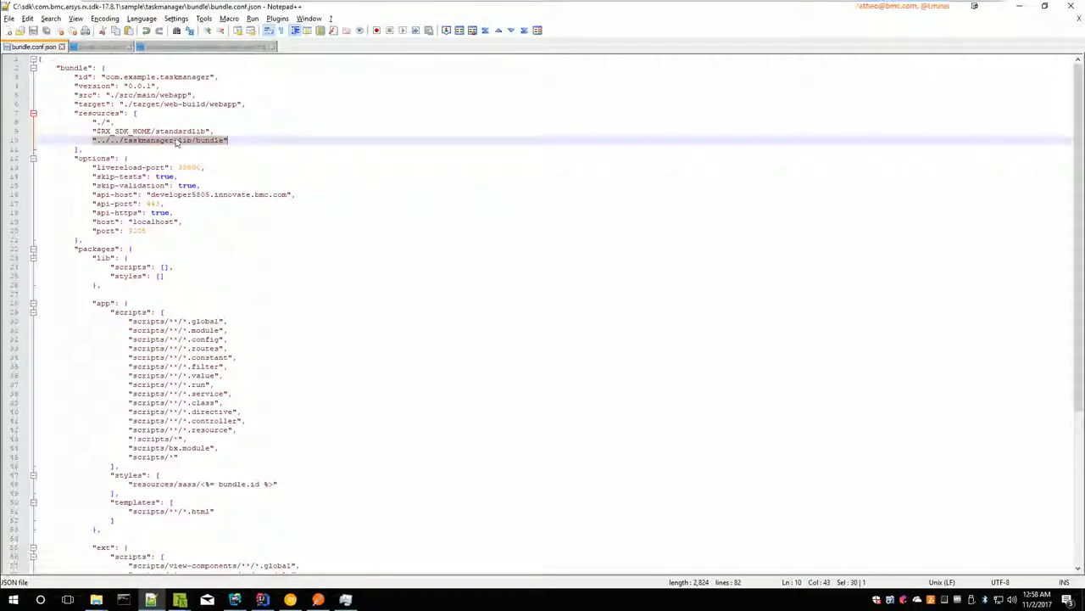
pyautogui.click(214, 140)
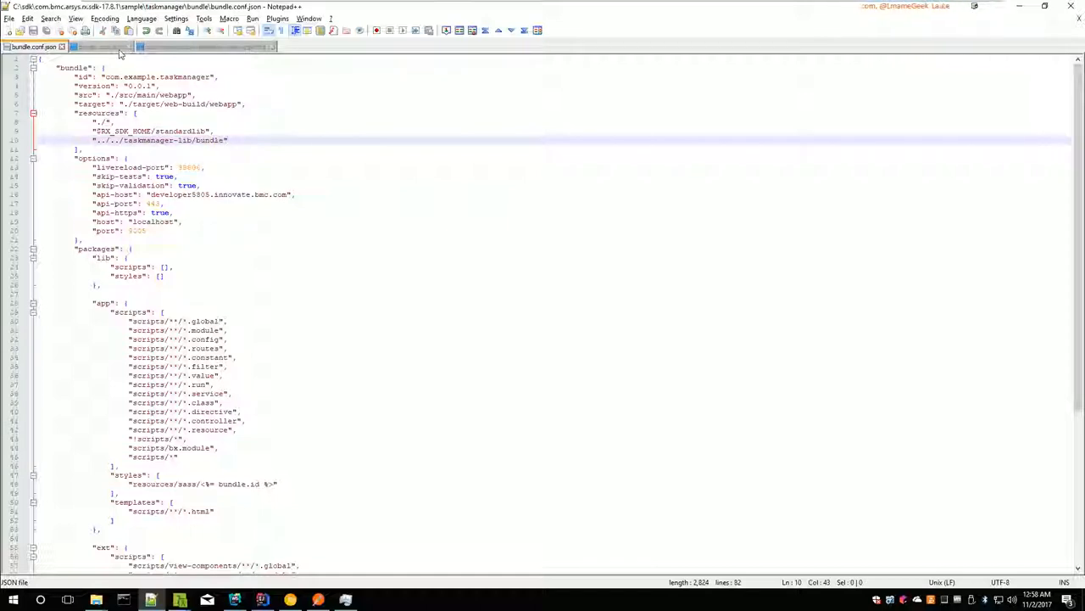
pyautogui.moveTo(102, 47)
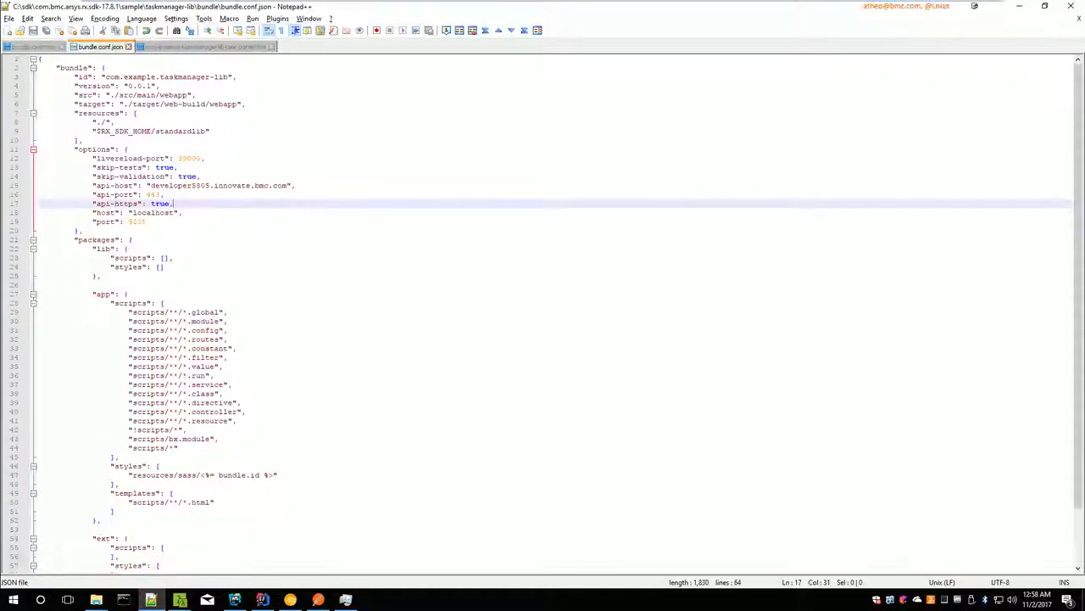
pyautogui.doubleClick(188, 158)
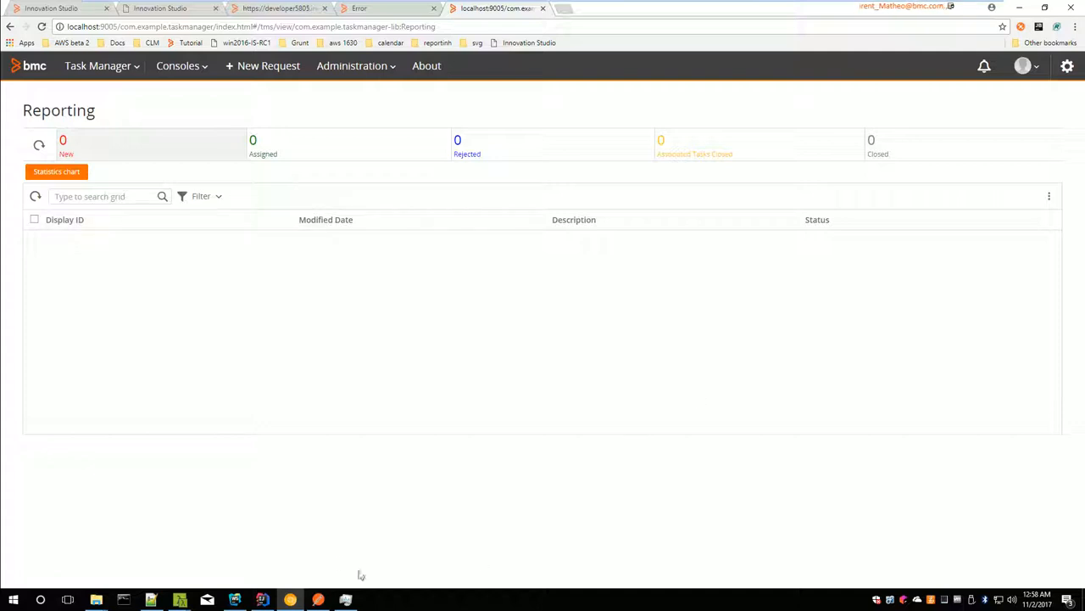
pyautogui.moveTo(547, 98)
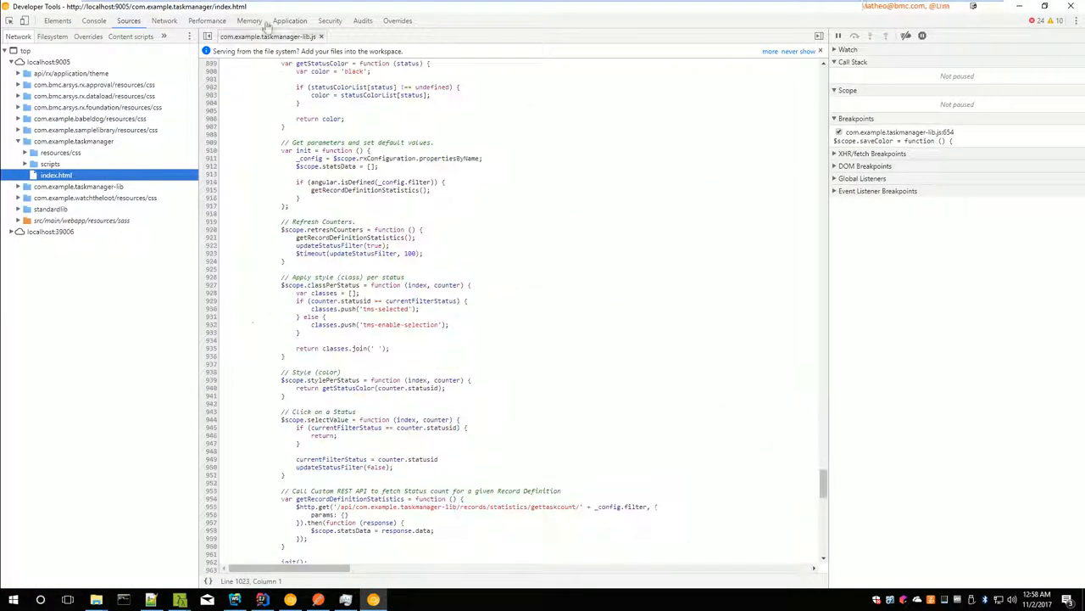
# Step: Scroll up through com.example.taskmanager-lib.js in the DevTools Sources panel
pyautogui.scroll(3)
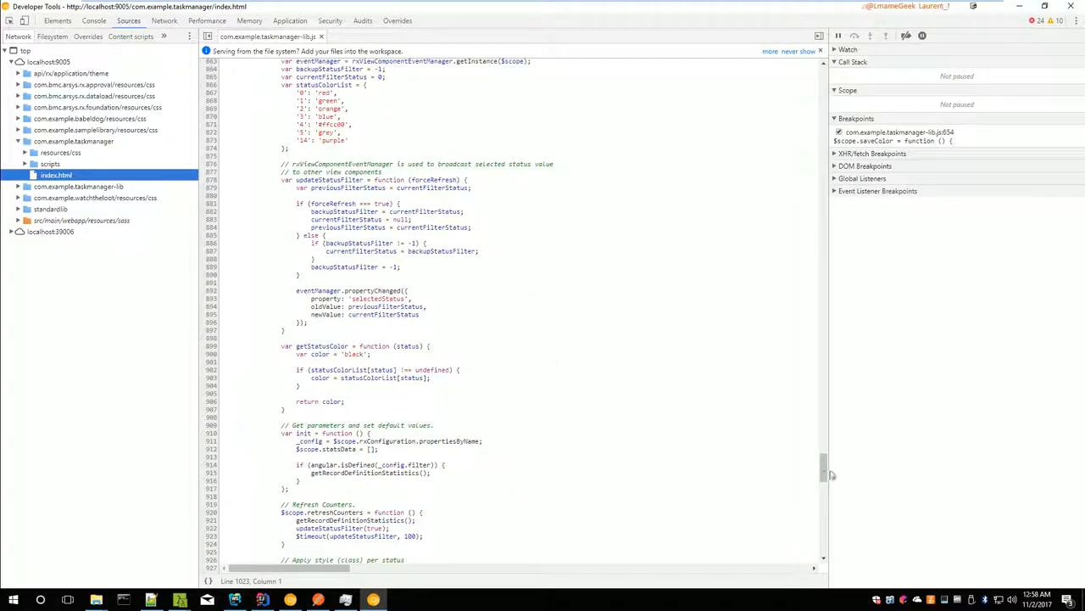
pyautogui.scroll(3)
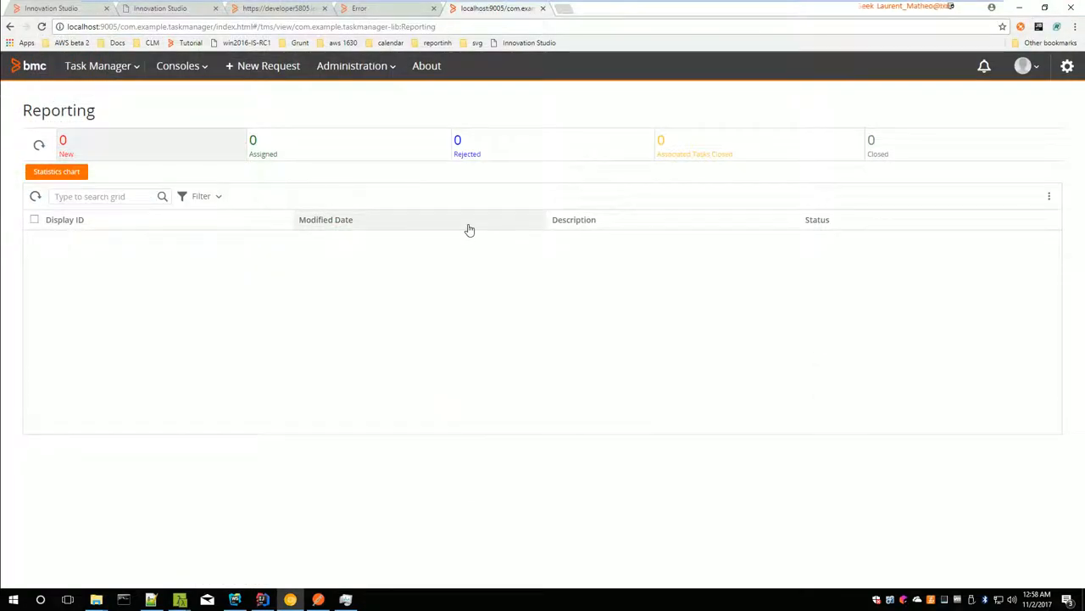
pyautogui.moveTo(212, 123)
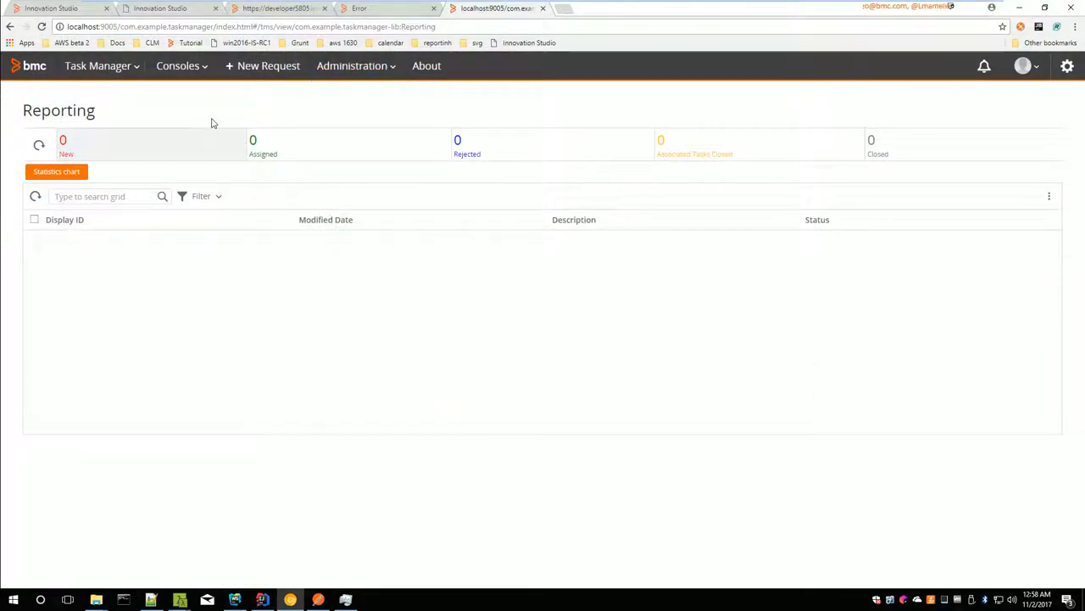